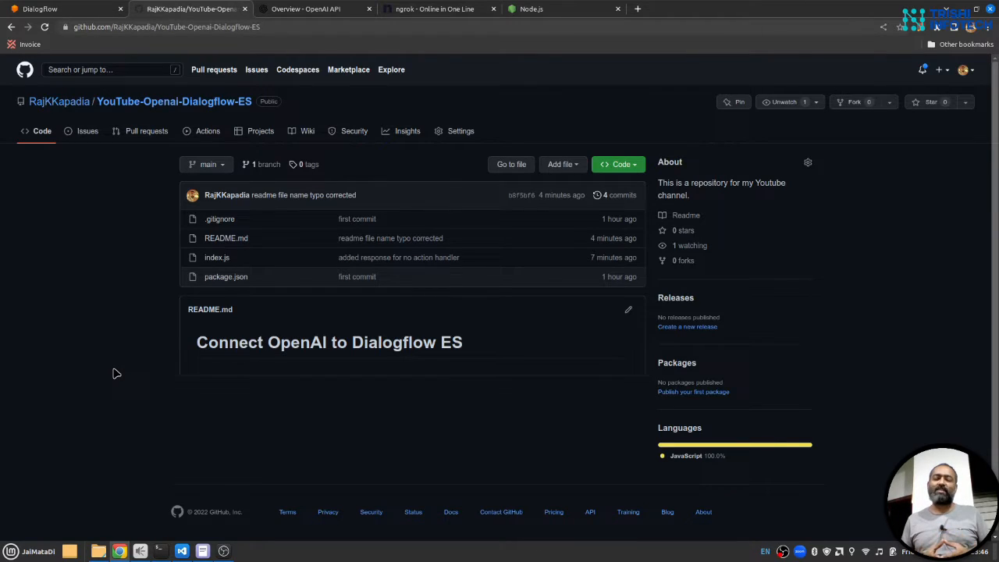
Review the Dialogflow intents, OpenAI API overview, Node.js download and ngrok pages
{"action": "left_click", "coordinate": [39, 8]}
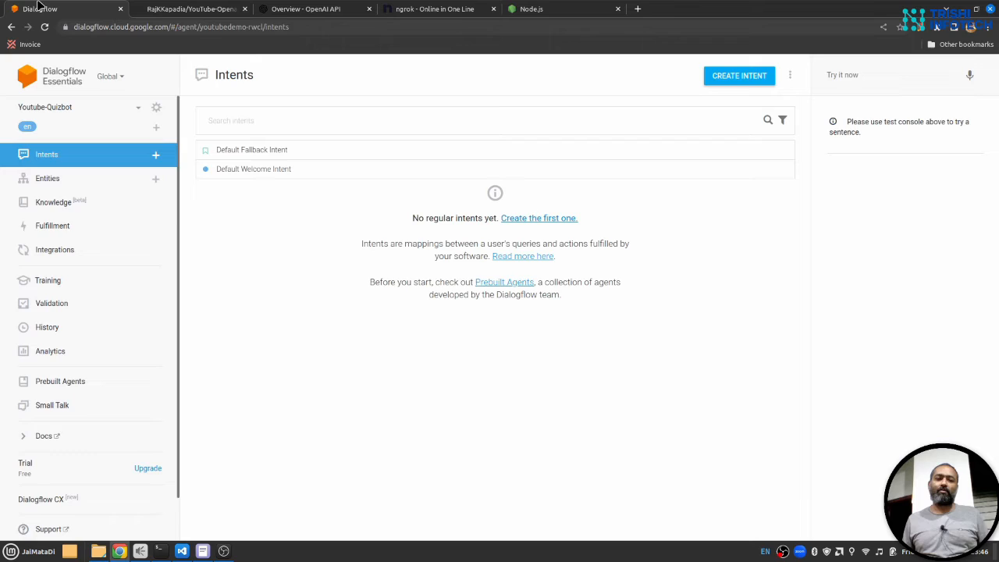
{"action": "mouse_move", "coordinate": [218, 389]}
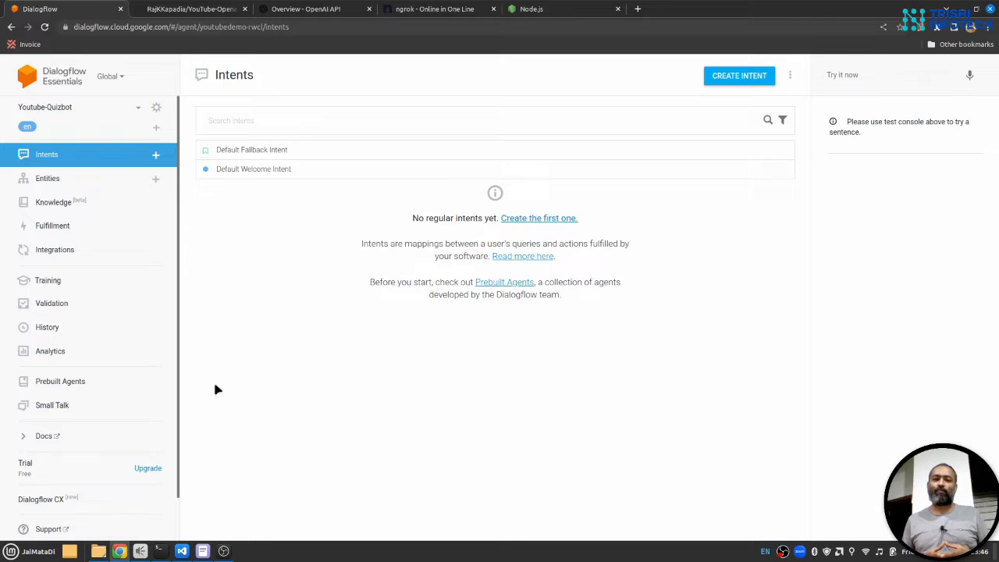
{"action": "left_click", "coordinate": [304, 9]}
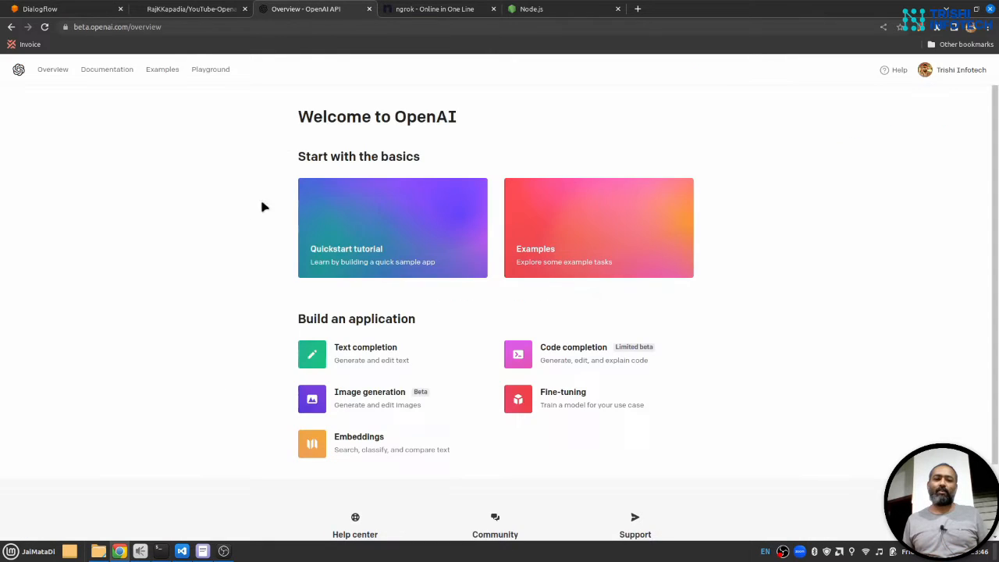
{"action": "mouse_move", "coordinate": [223, 264]}
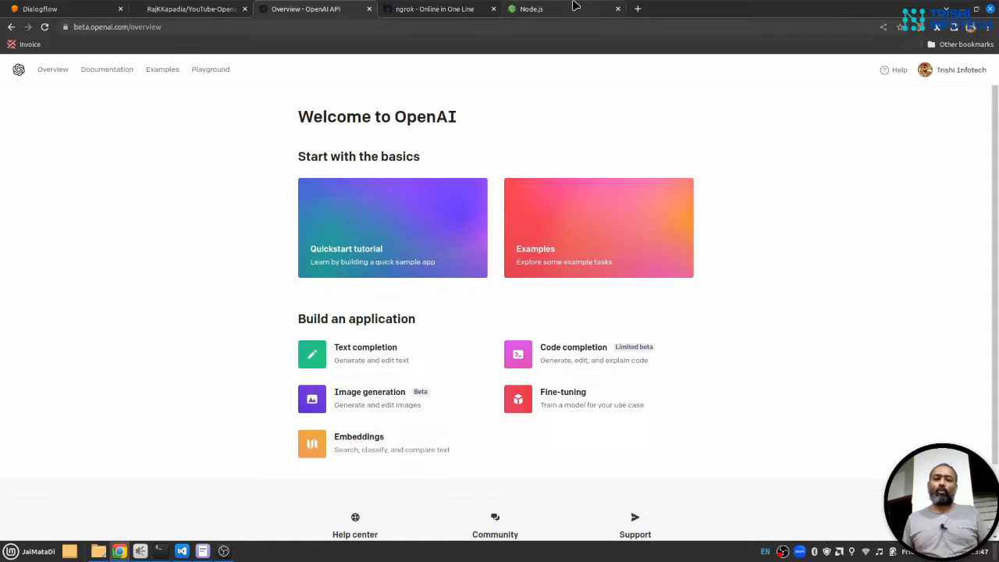
{"action": "left_click", "coordinate": [531, 9]}
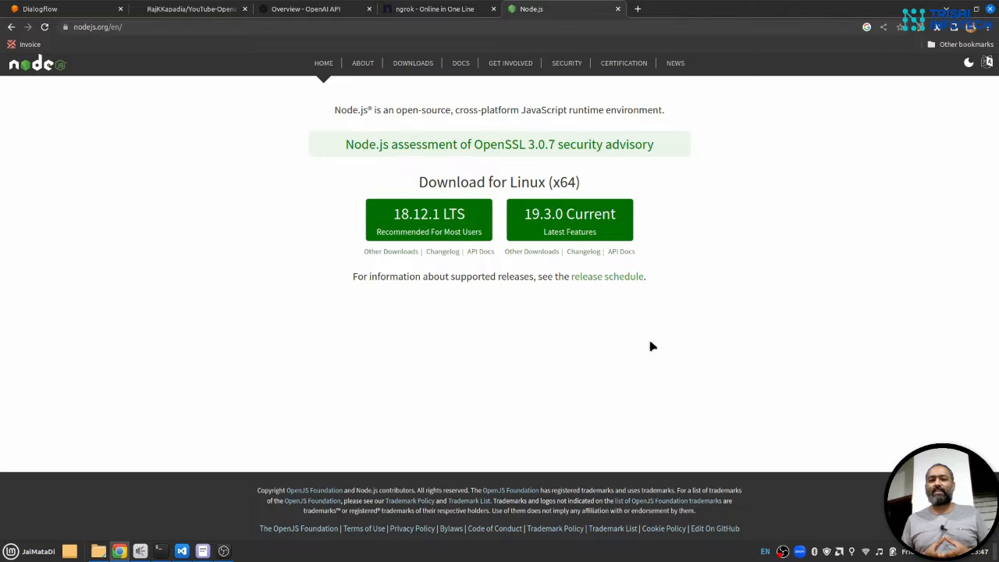
{"action": "left_click", "coordinate": [434, 8]}
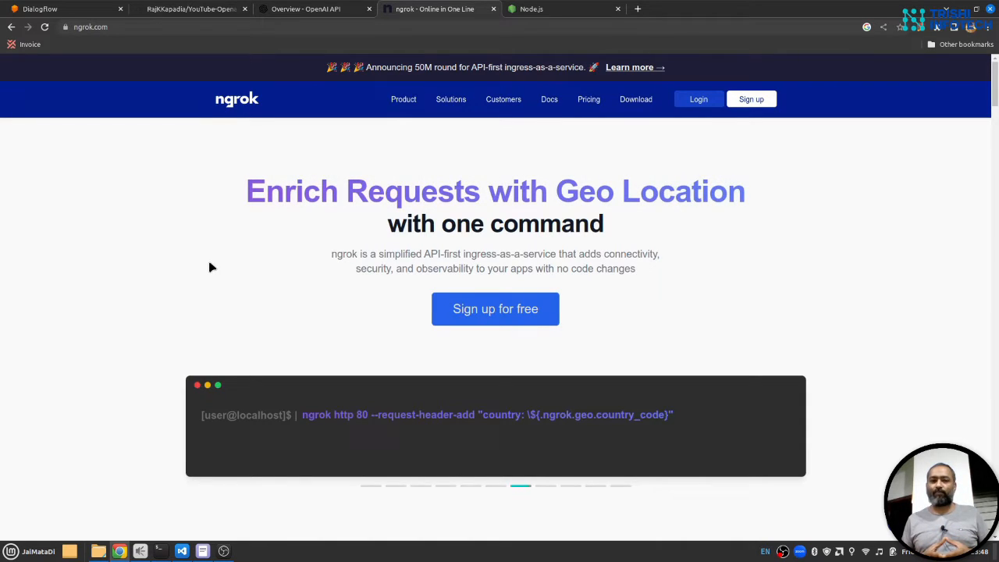
{"action": "left_click", "coordinate": [191, 9]}
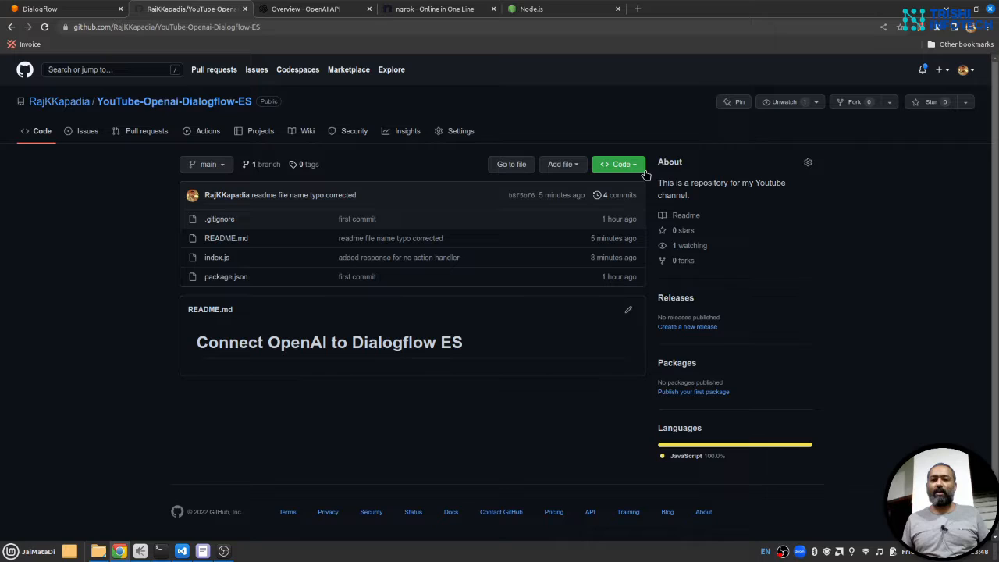
Switch to the code editor and select the OPENAI_API_KEY environment variable name
{"action": "left_click", "coordinate": [619, 164]}
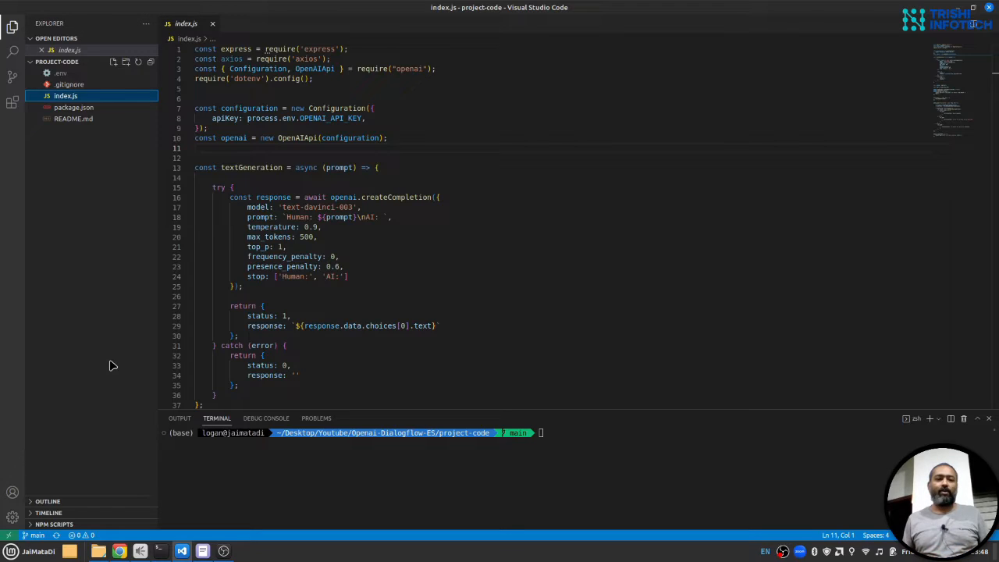
{"action": "mouse_move", "coordinate": [61, 73]}
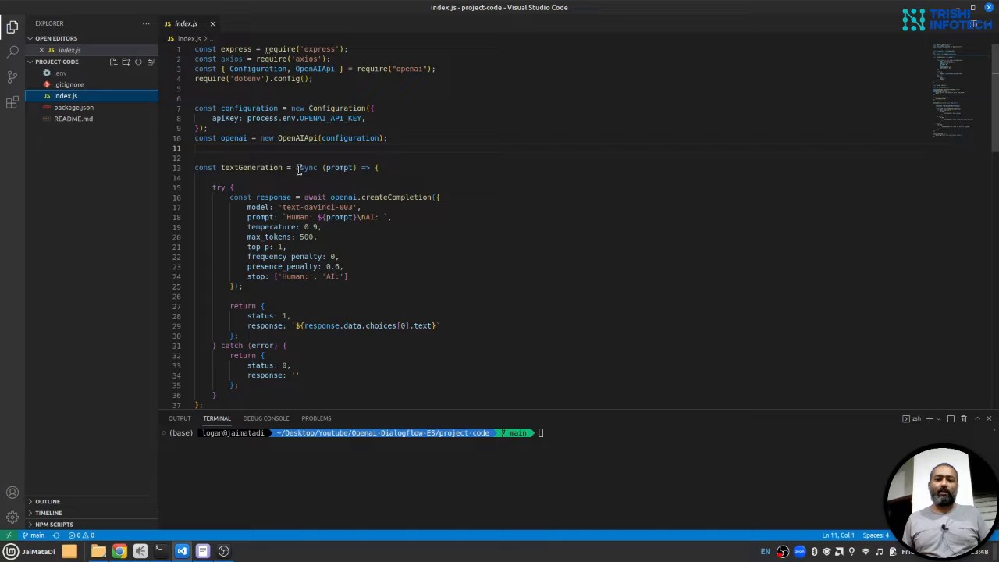
{"action": "mouse_move", "coordinate": [328, 118]}
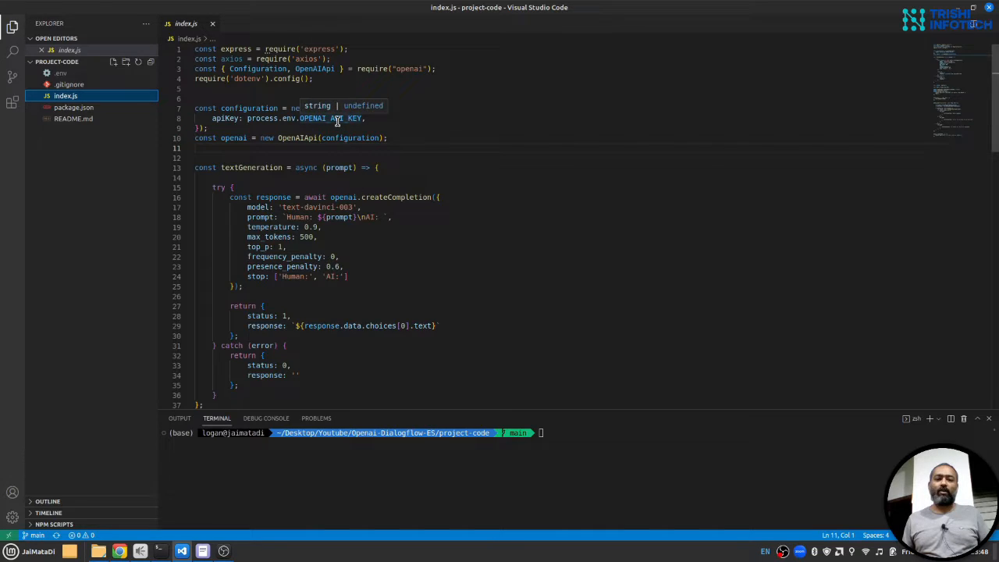
{"action": "scroll", "scroll_direction": "down", "scroll_amount": 3}
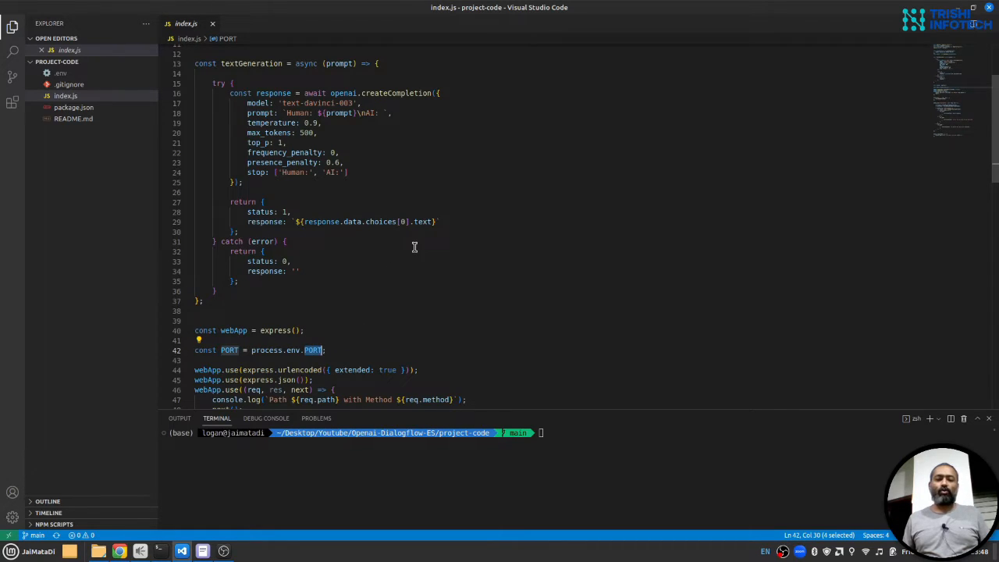
{"action": "scroll", "scroll_direction": "up", "scroll_amount": 3}
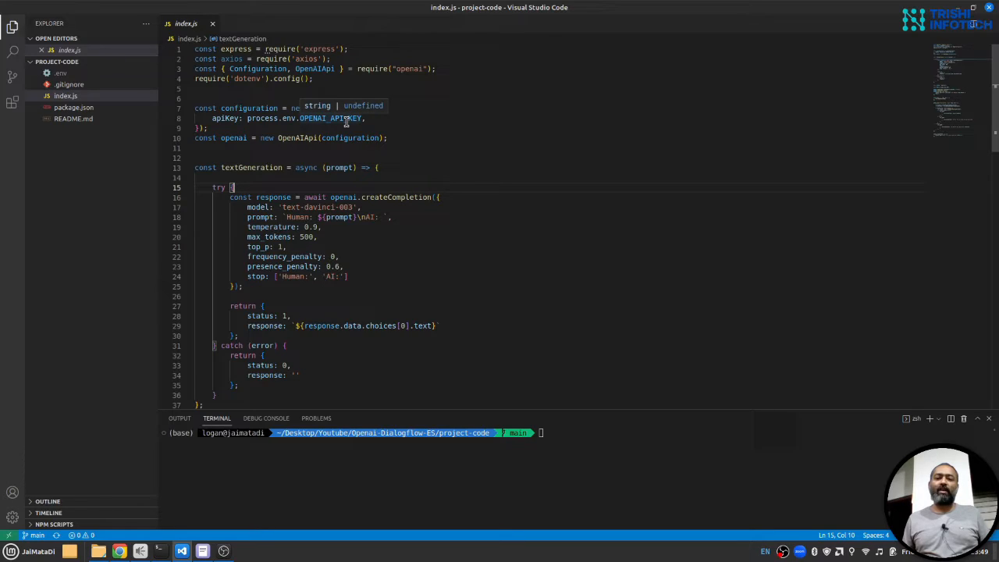
{"action": "double_click", "coordinate": [330, 118]}
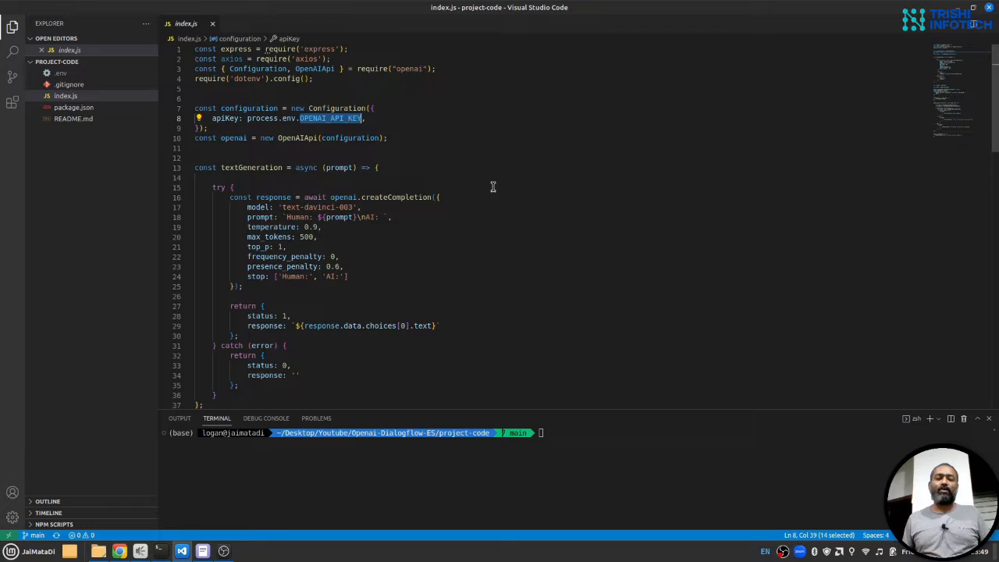
Run npm install --save in the integrated terminal
{"action": "left_click", "coordinate": [232, 187]}
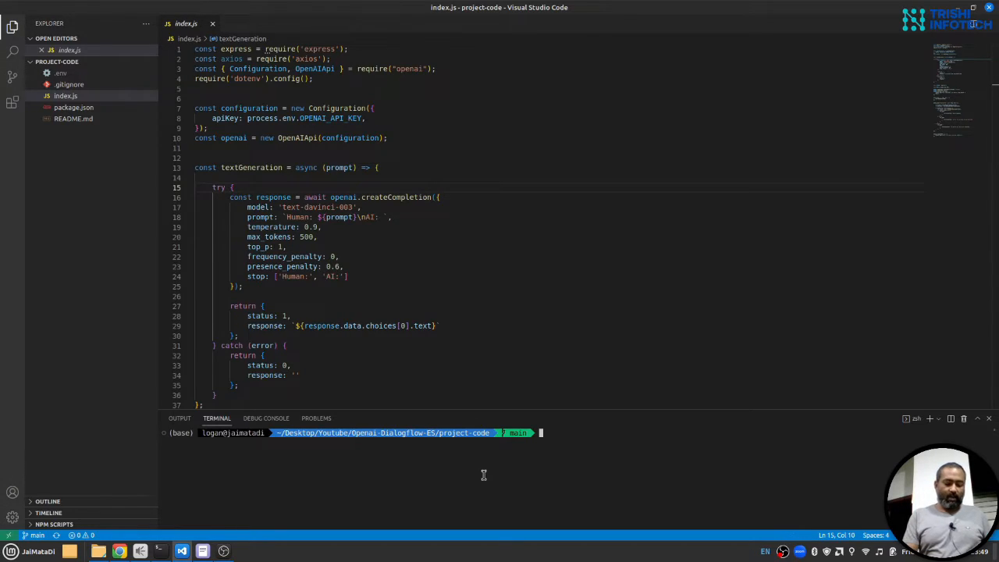
{"action": "type", "text": "npm in"}
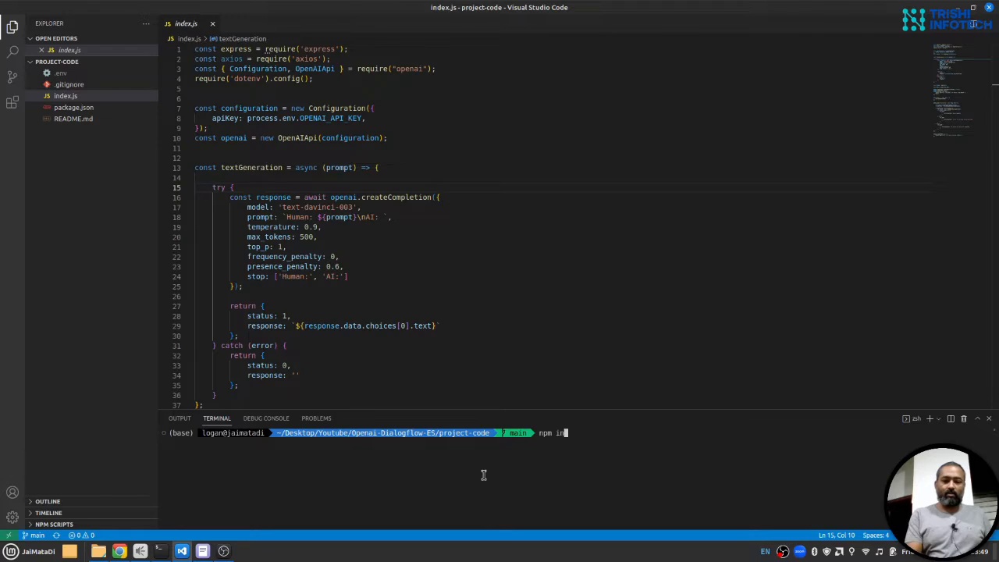
{"action": "type", "text": "st"}
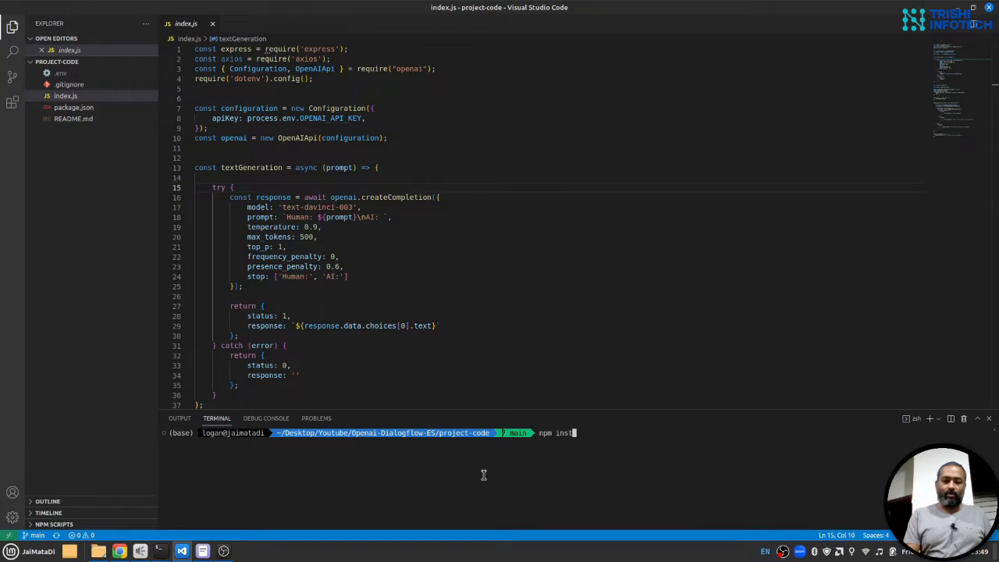
{"action": "type", "text": "all --sa"}
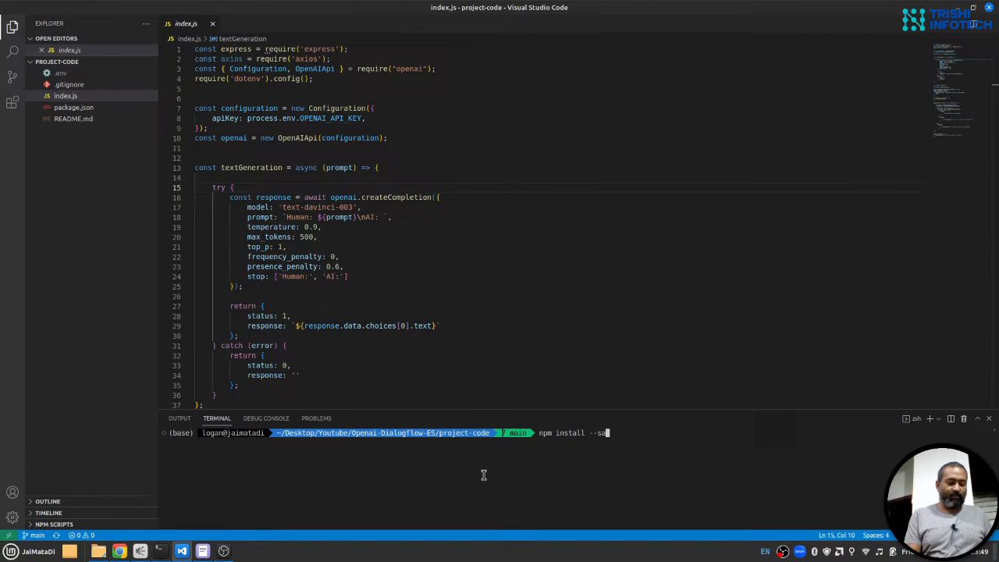
{"action": "key", "text": "Return"}
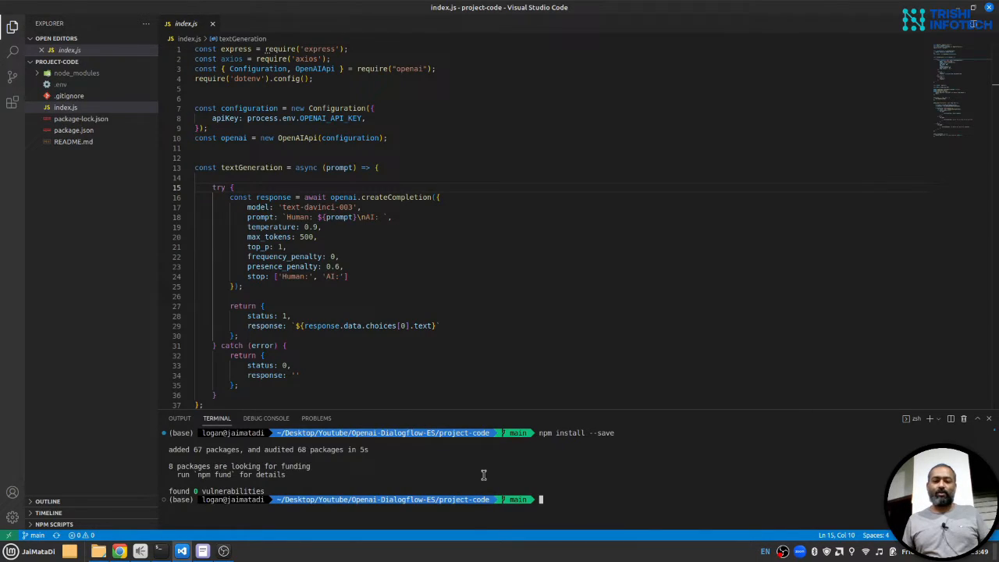
Clear the terminal and begin typing the nodemon command
{"action": "type", "text": "cle"}
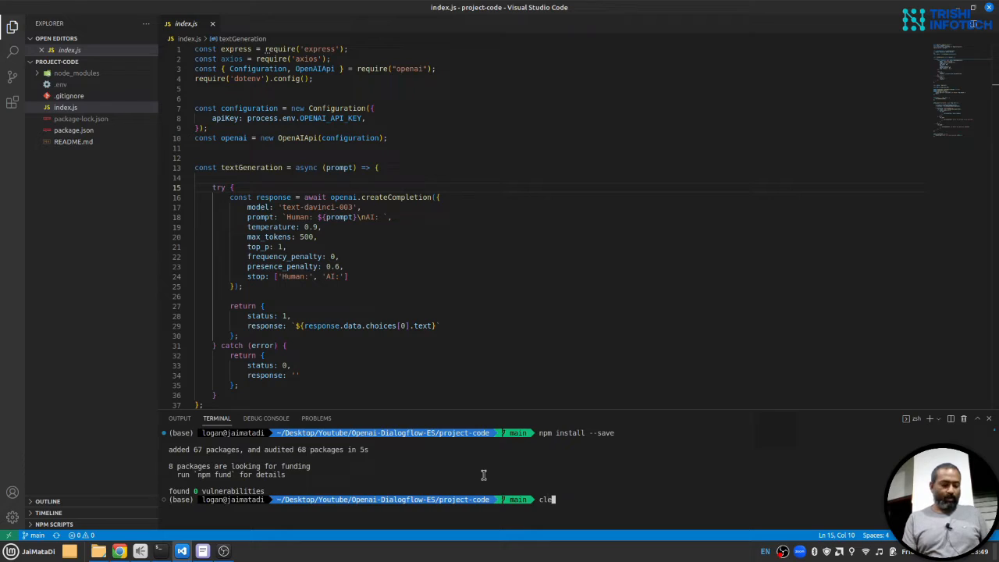
{"action": "key", "text": "Return"}
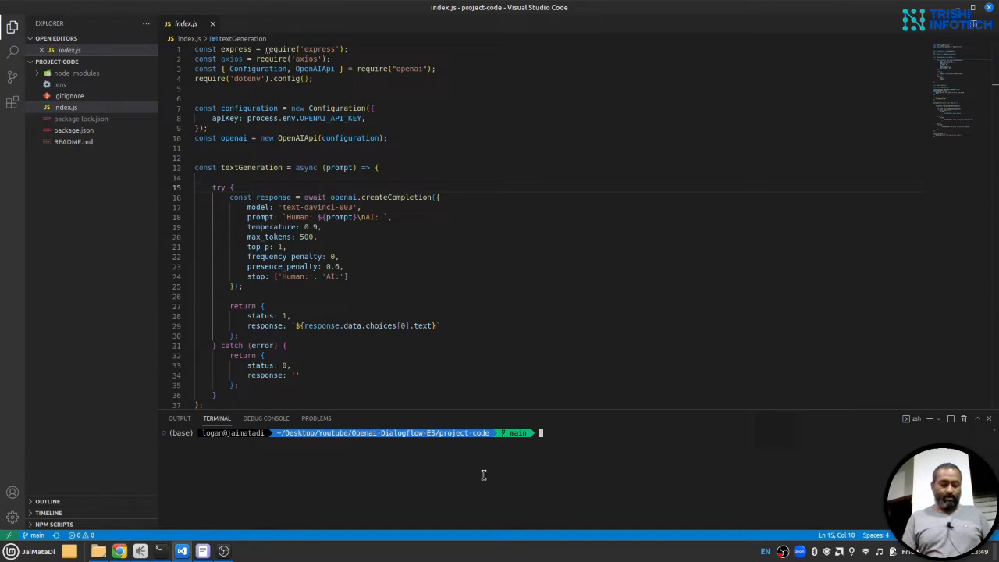
{"action": "type", "text": "nodemon"}
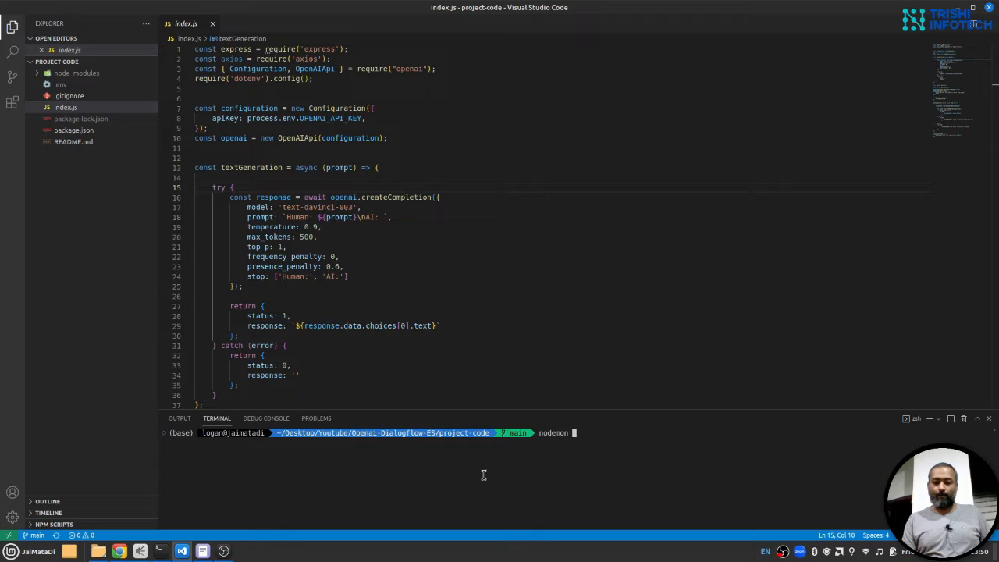
Launch nodemon index.js so the server reports port 5000, then scroll through the code
{"action": "type", "text": "inde"}
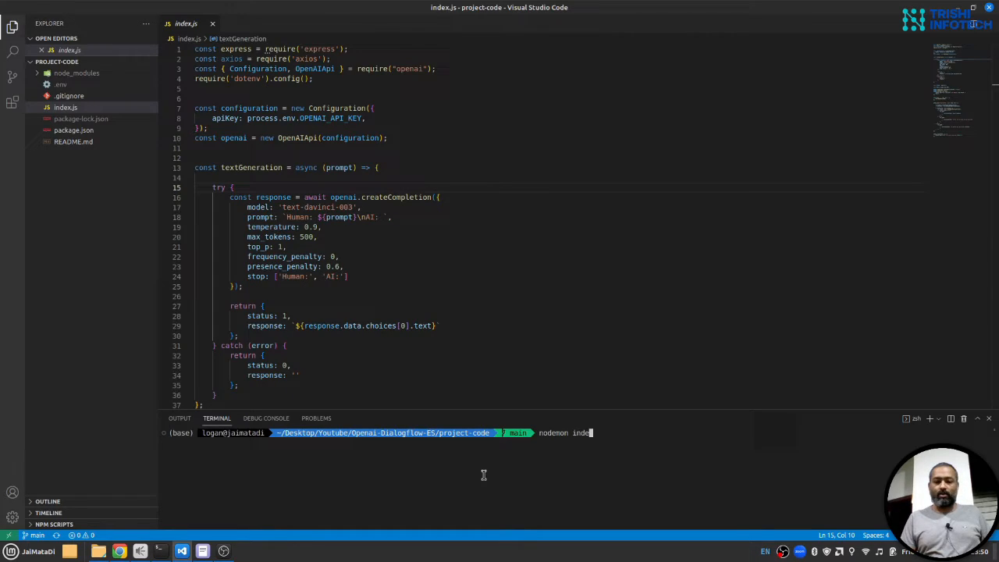
{"action": "type", "text": "x.js"}
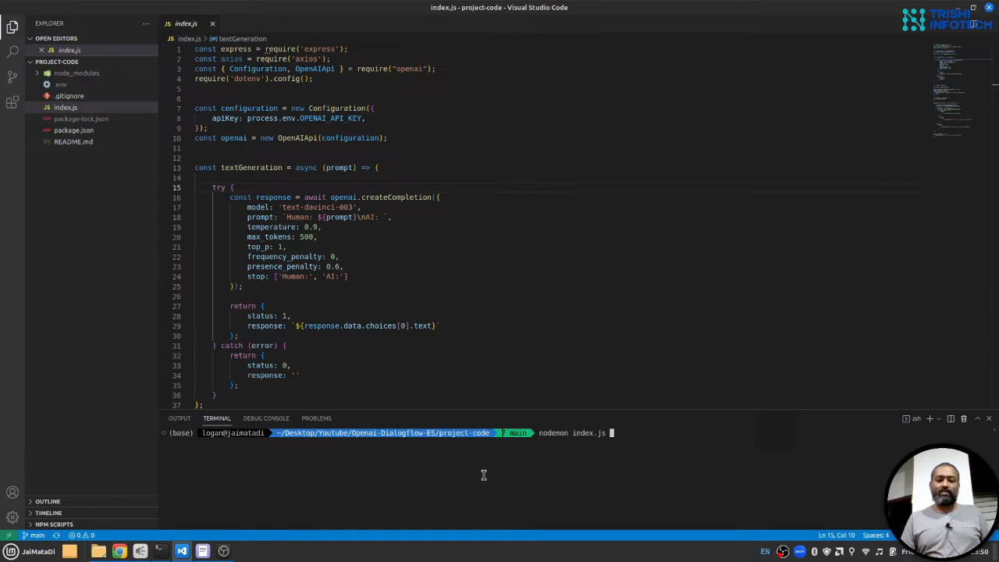
{"action": "key", "text": "Return"}
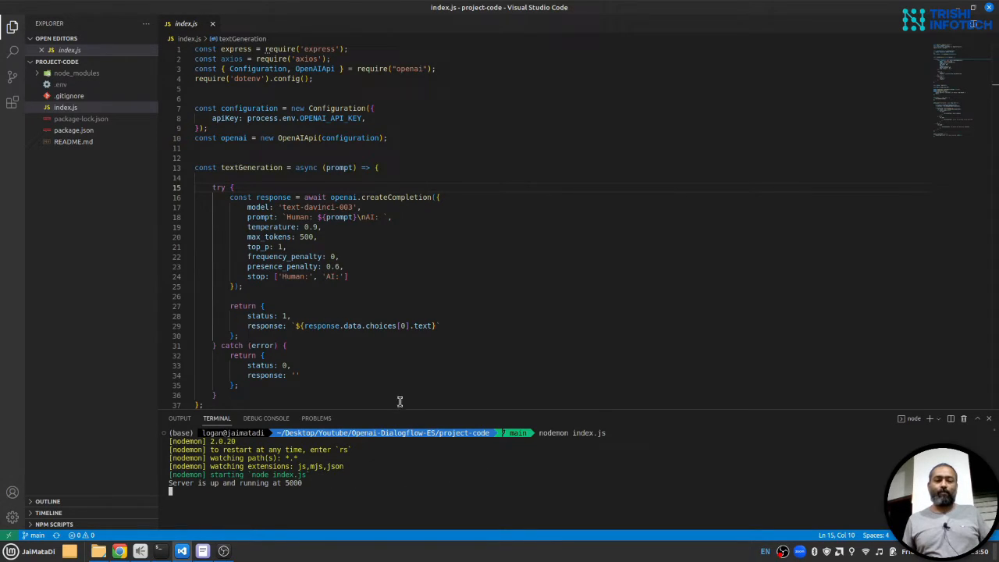
{"action": "mouse_move", "coordinate": [470, 209]}
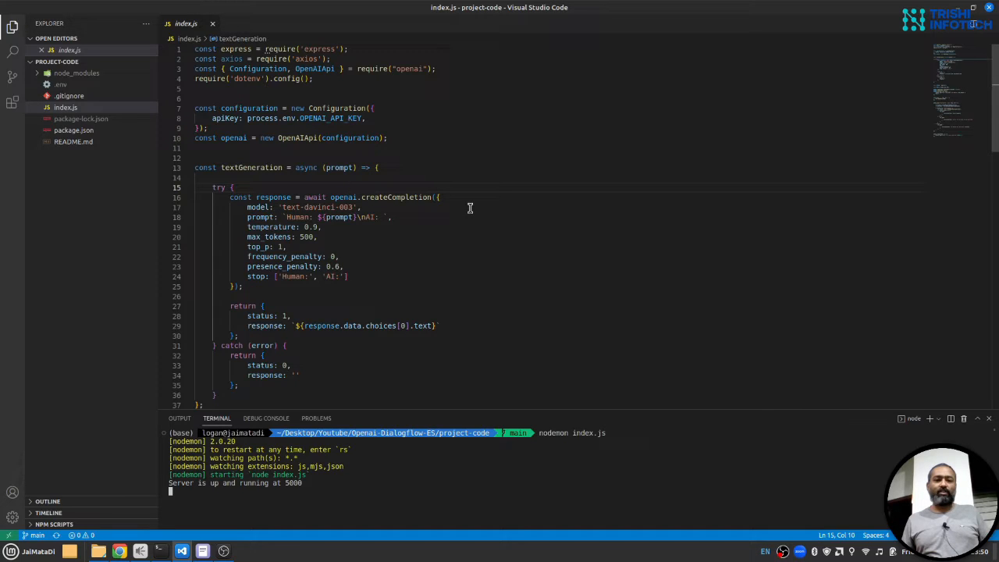
{"action": "scroll", "scroll_direction": "down", "scroll_amount": 3}
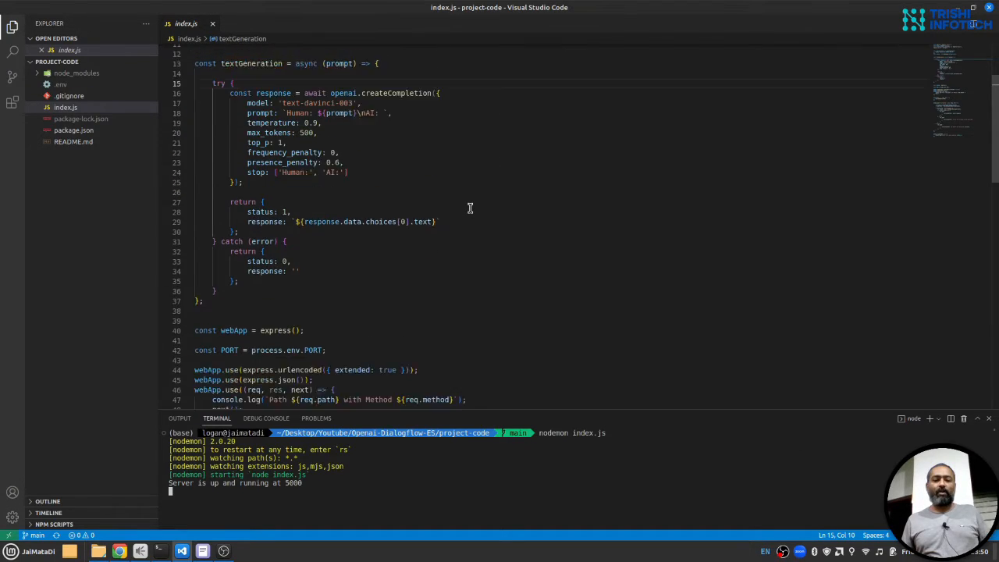
{"action": "scroll", "scroll_direction": "down", "scroll_amount": 3}
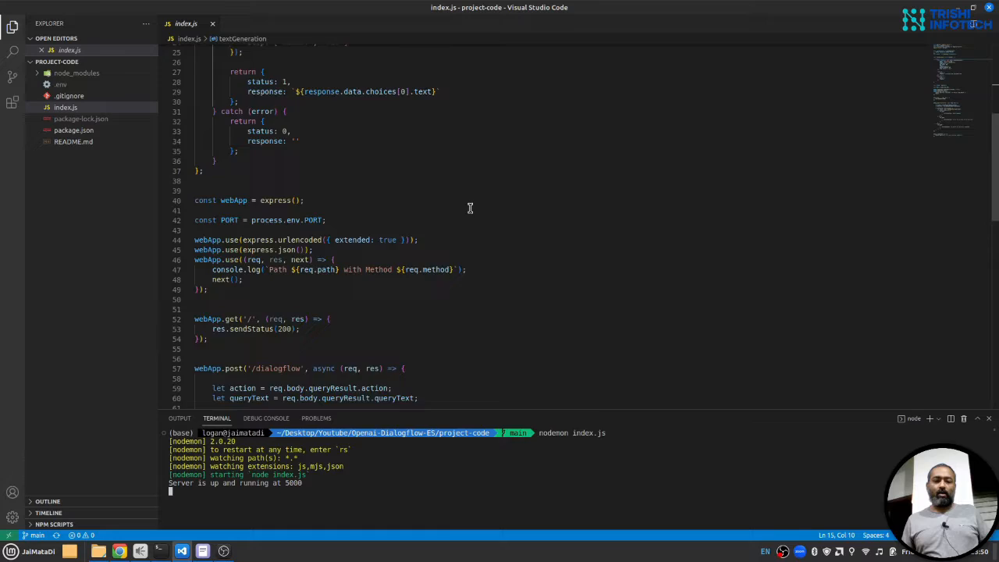
{"action": "scroll", "scroll_direction": "up", "scroll_amount": 3}
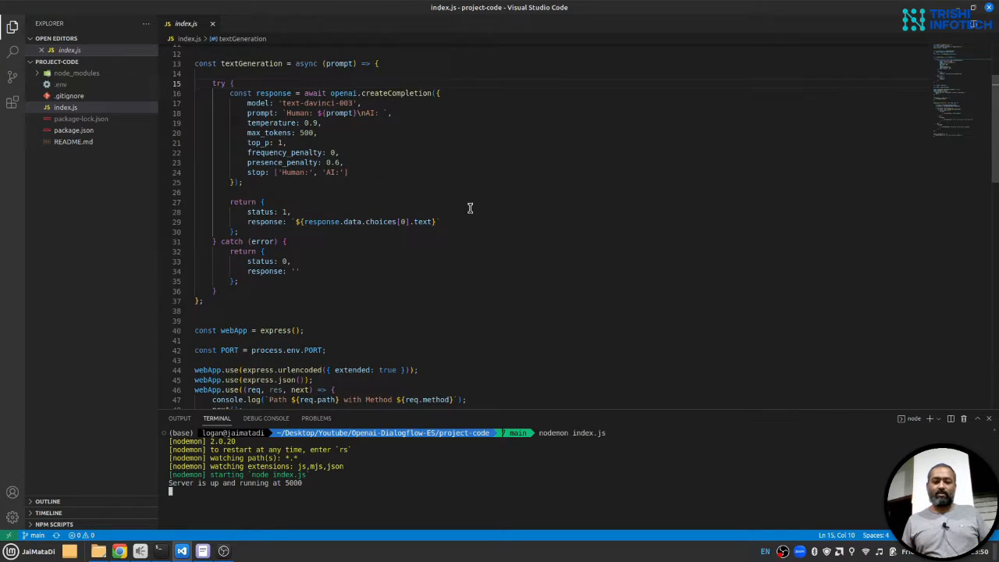
{"action": "scroll", "scroll_direction": "up", "scroll_amount": 3}
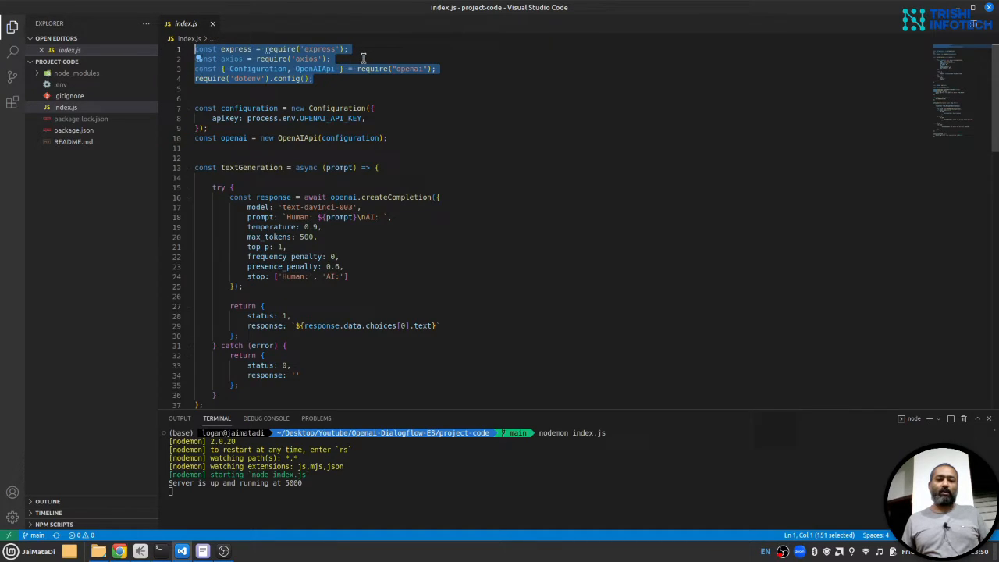
Remove the unused axios import and select a block of the server code
{"action": "left_click", "coordinate": [331, 59]}
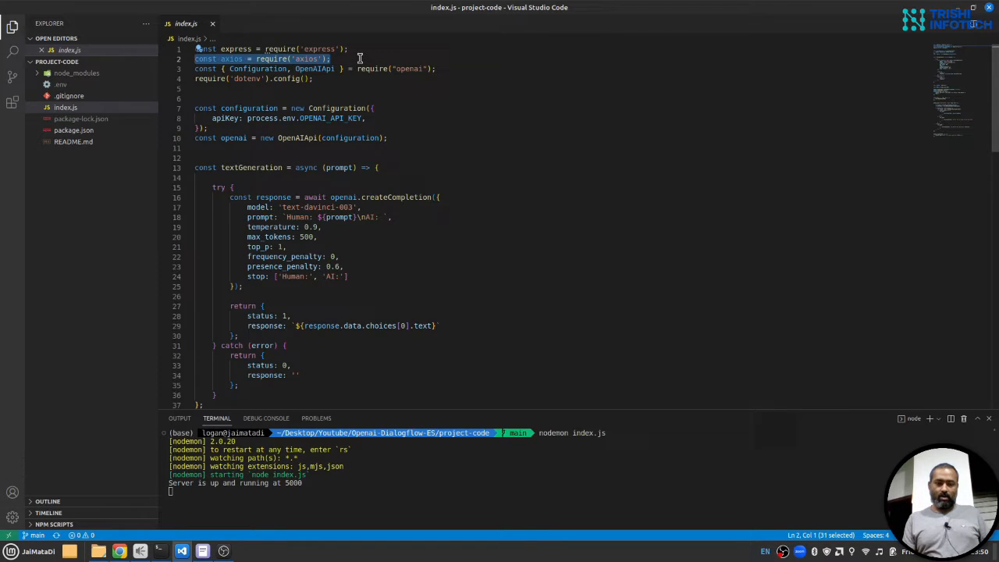
{"action": "key", "text": "Delete"}
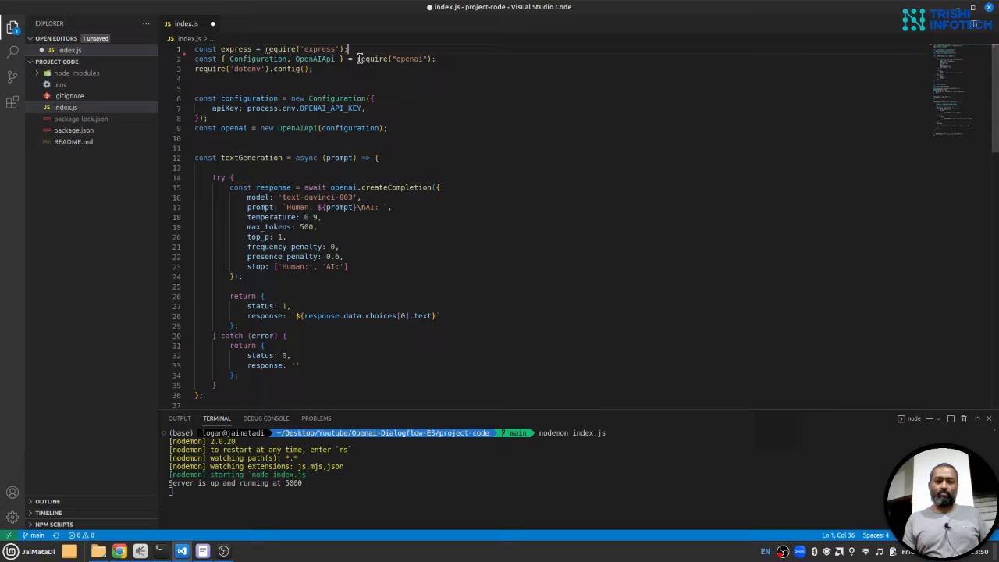
{"action": "mouse_move", "coordinate": [283, 117]}
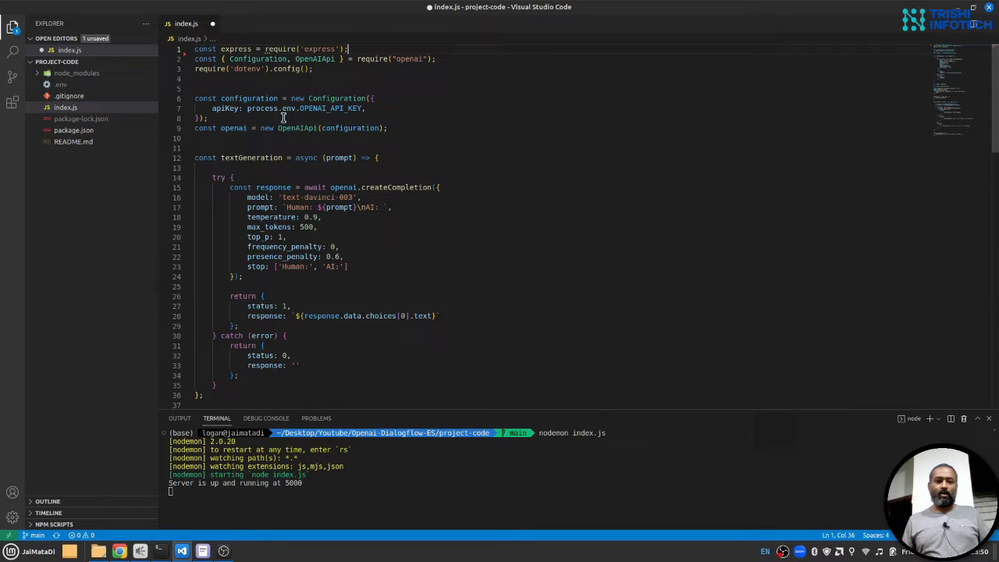
{"action": "left_click", "coordinate": [195, 69]}
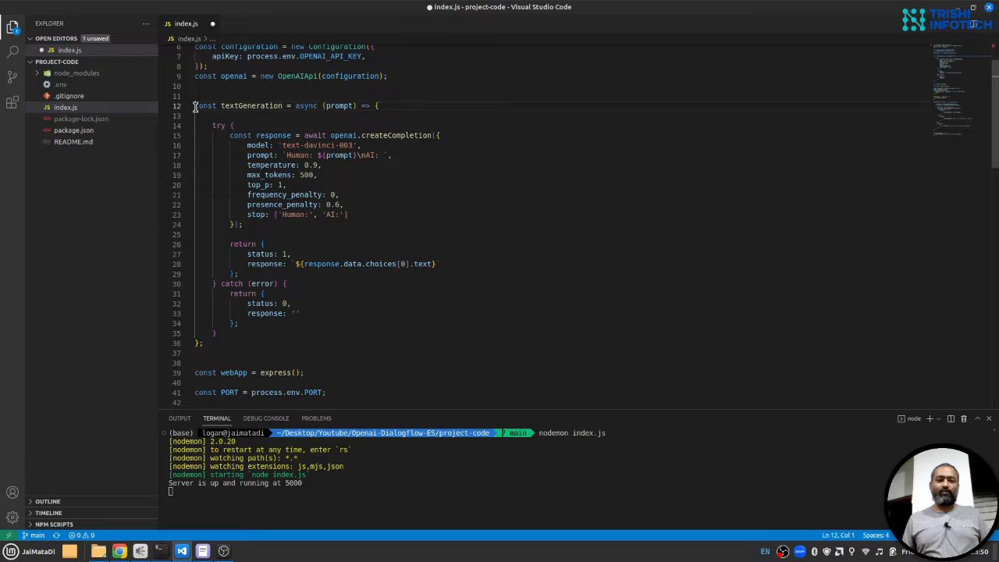
{"action": "left_click_drag", "start_coordinate": [195, 105], "coordinate": [205, 344]}
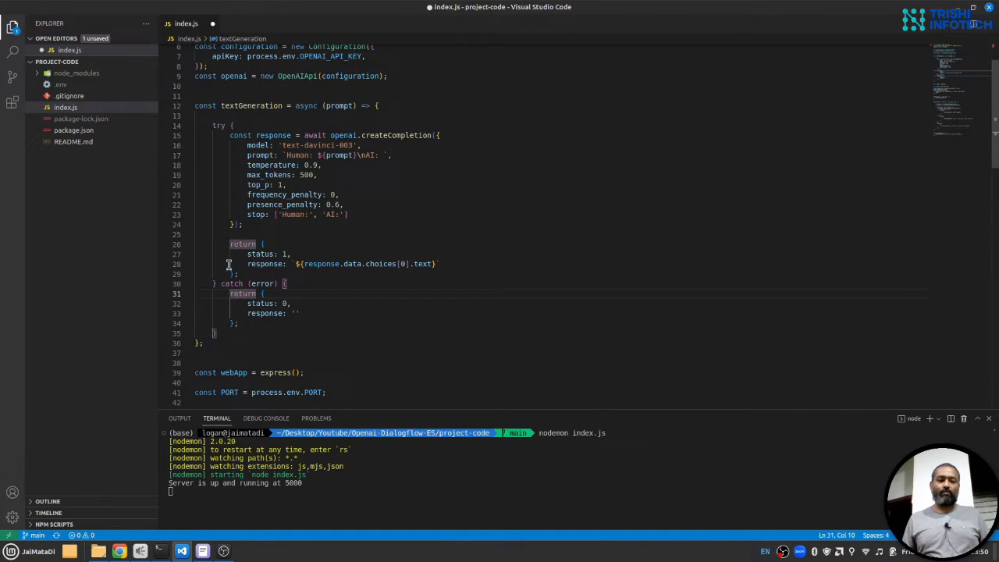
{"action": "mouse_move", "coordinate": [388, 254]}
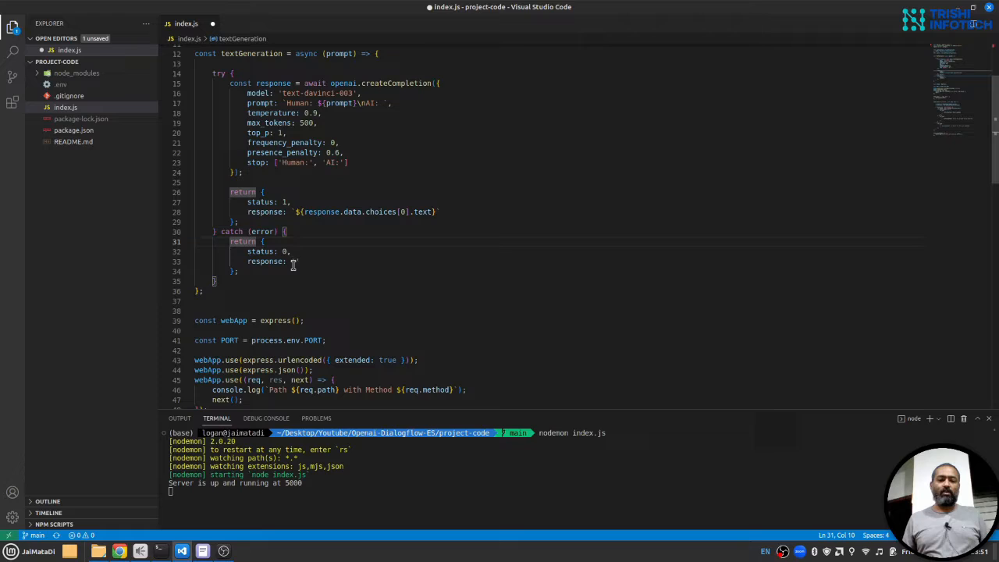
Review the GET and POST /dialogflow route handlers and save index.js
{"action": "scroll", "scroll_direction": "down", "scroll_amount": 3}
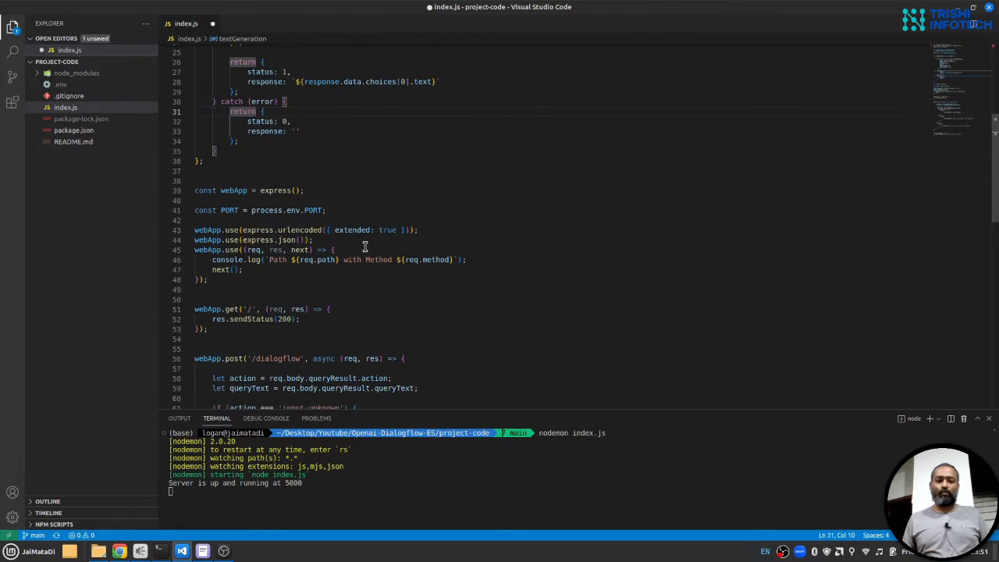
{"action": "scroll", "scroll_direction": "down", "scroll_amount": 3}
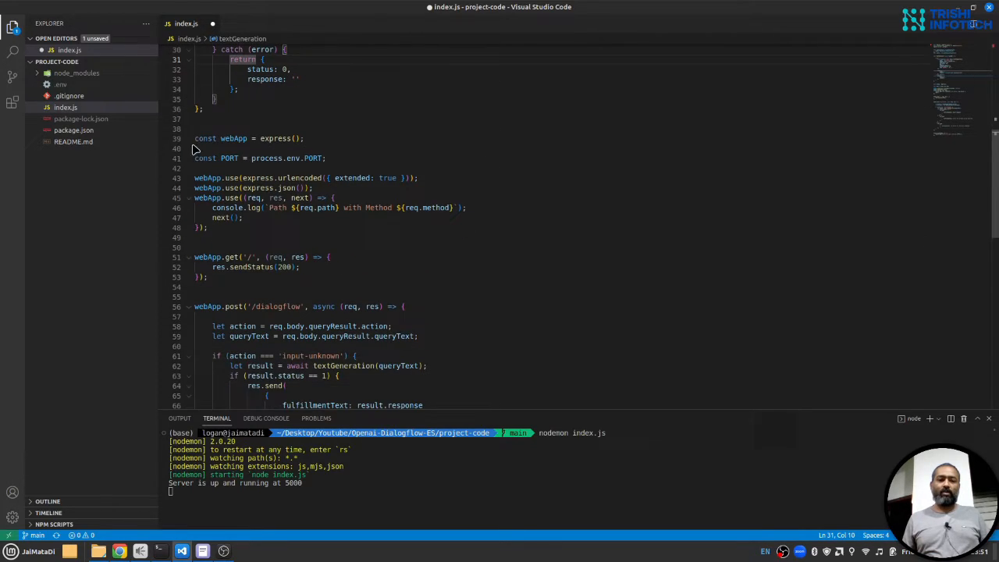
{"action": "mouse_move", "coordinate": [386, 156]}
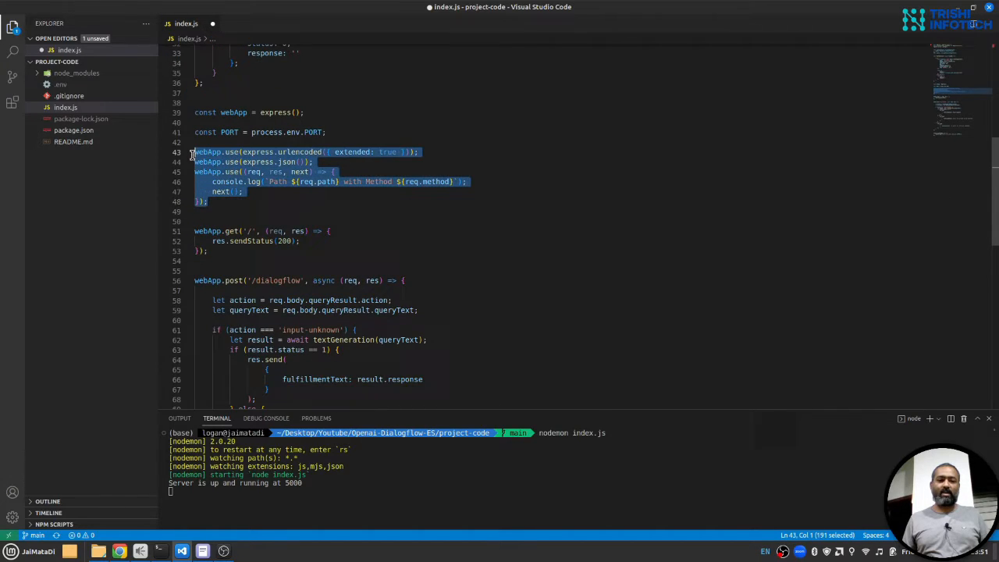
{"action": "mouse_move", "coordinate": [278, 219]}
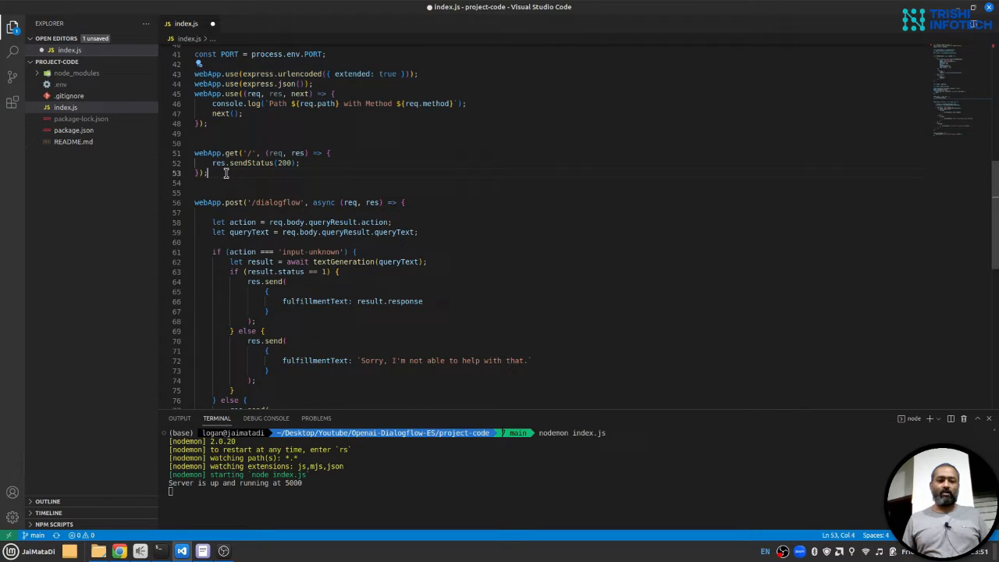
{"action": "left_click_drag", "start_coordinate": [194, 153], "coordinate": [303, 172]}
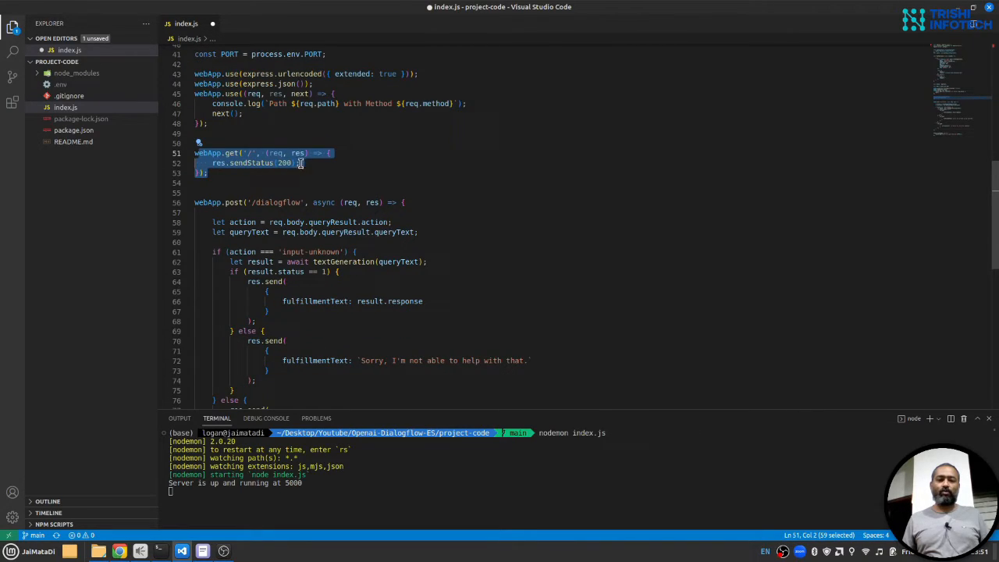
{"action": "left_click", "coordinate": [320, 164]}
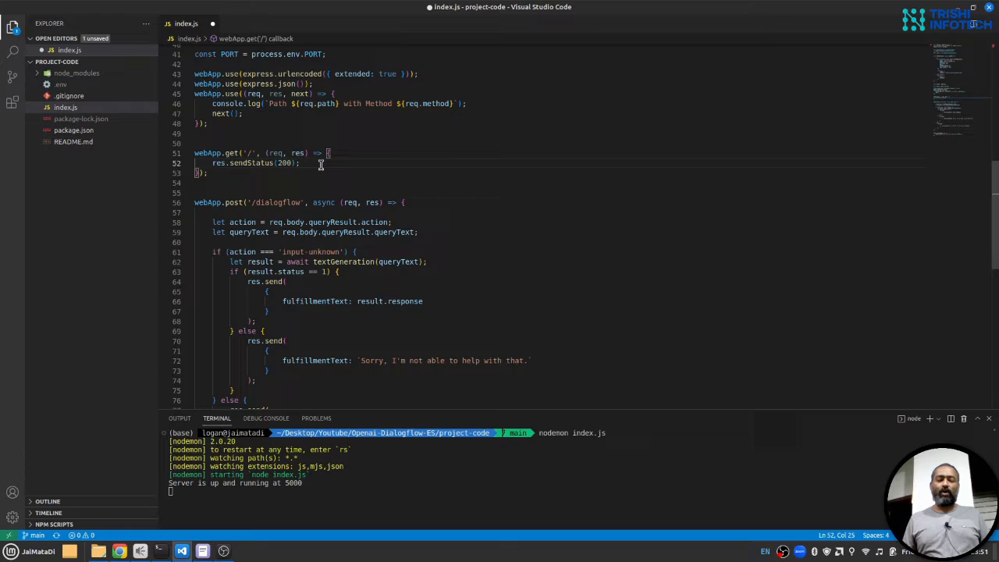
{"action": "scroll", "scroll_direction": "down", "scroll_amount": 3}
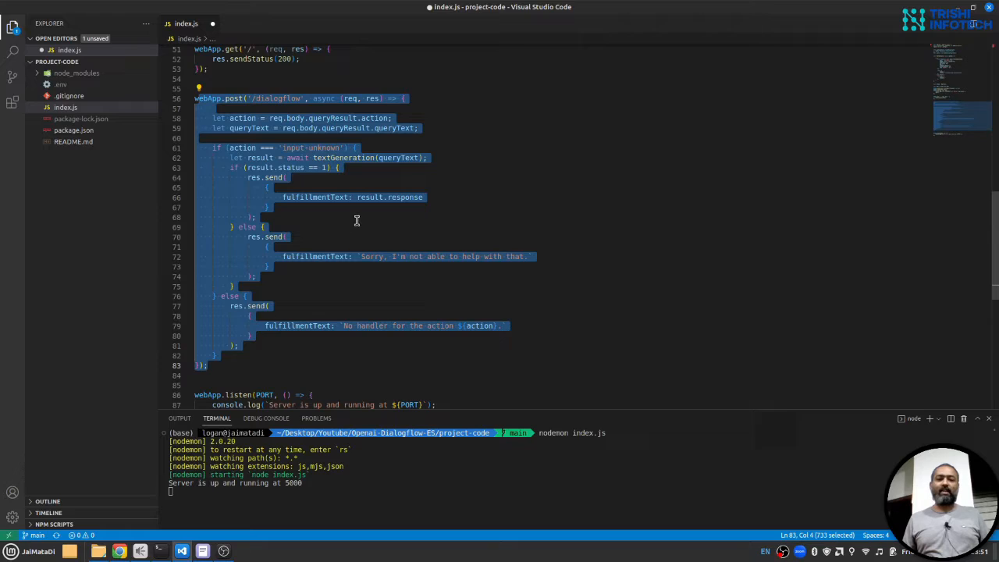
{"action": "left_click", "coordinate": [285, 97]}
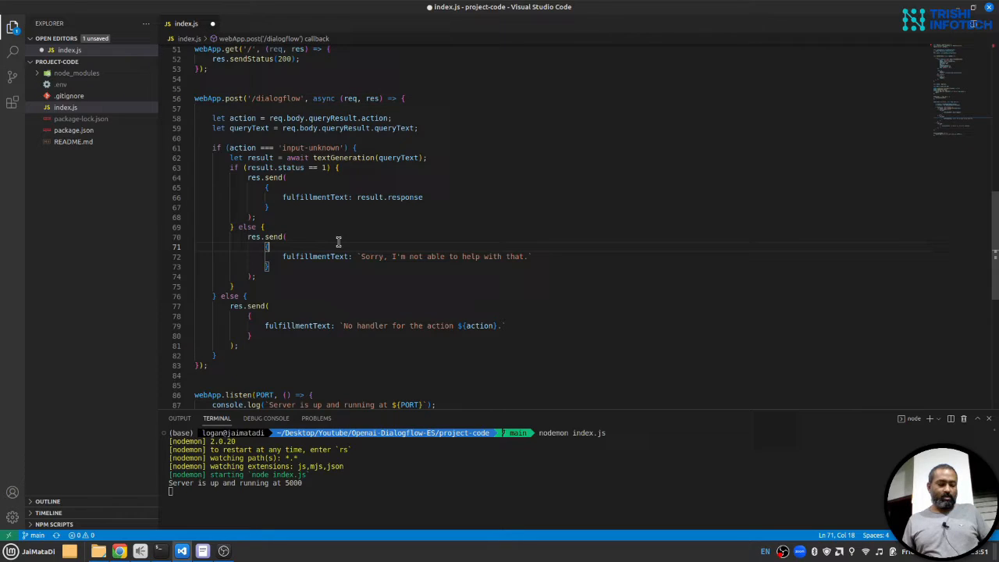
{"action": "key", "text": "ctrl+s"}
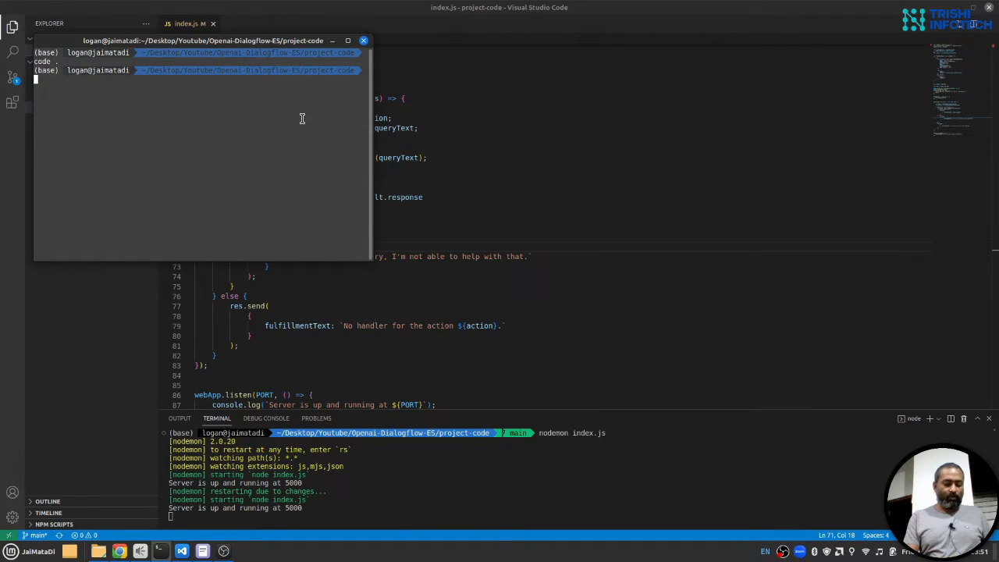
Start an ngrok http 5000 tunnel and copy its public HTTPS forwarding URL
{"action": "type", "text": "ngrok http 5000"}
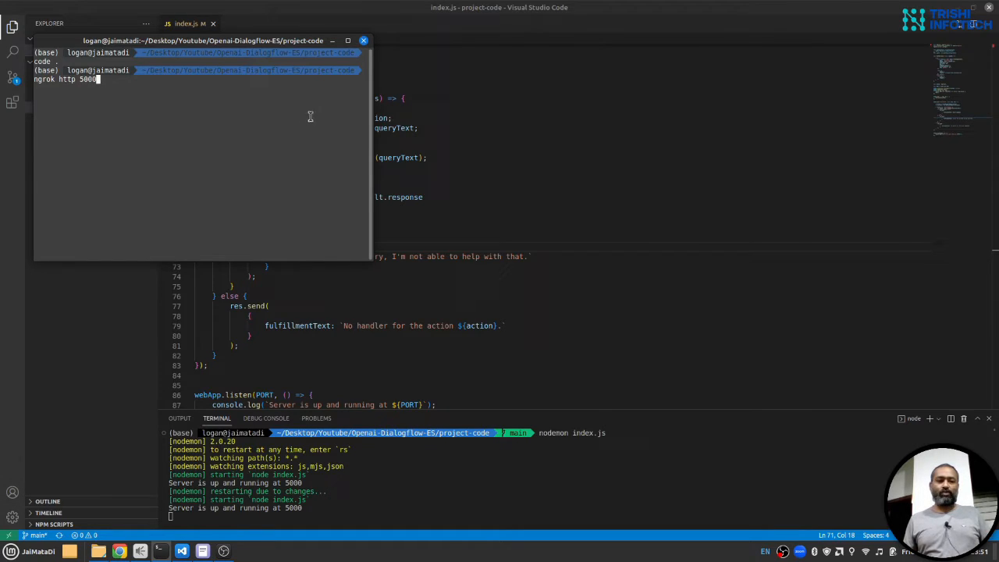
{"action": "double_click", "coordinate": [88, 79]}
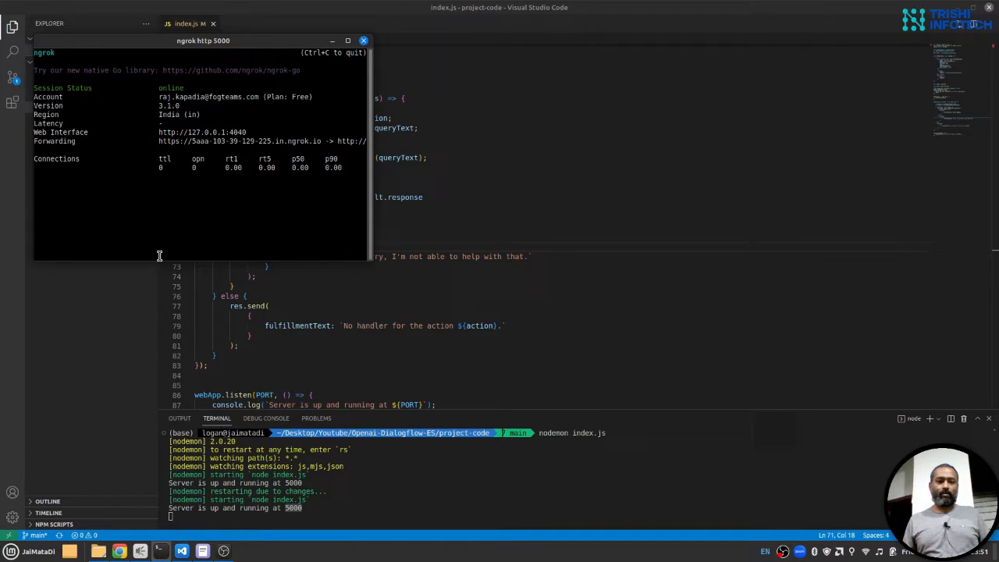
{"action": "mouse_move", "coordinate": [213, 142]}
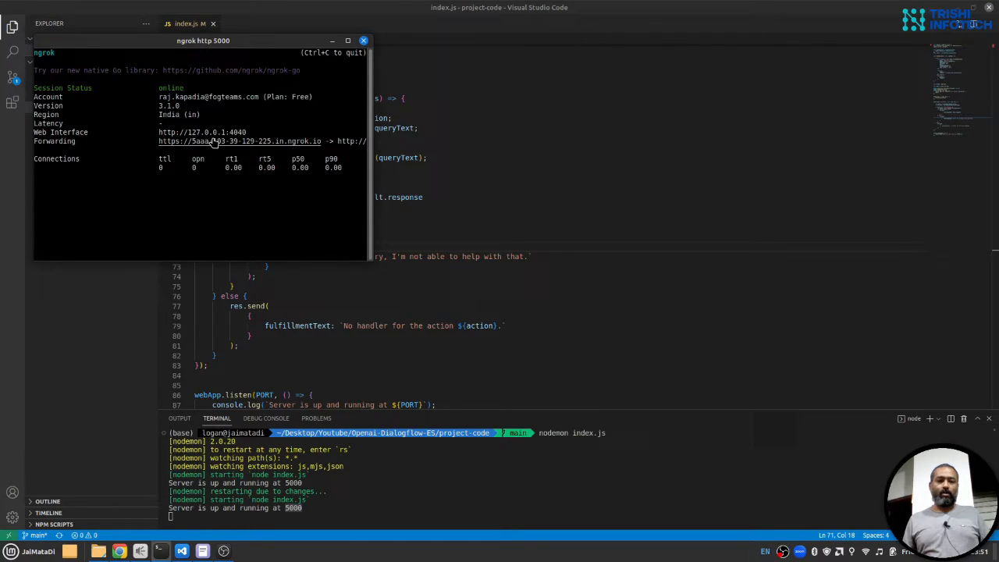
{"action": "right_click", "coordinate": [240, 140]}
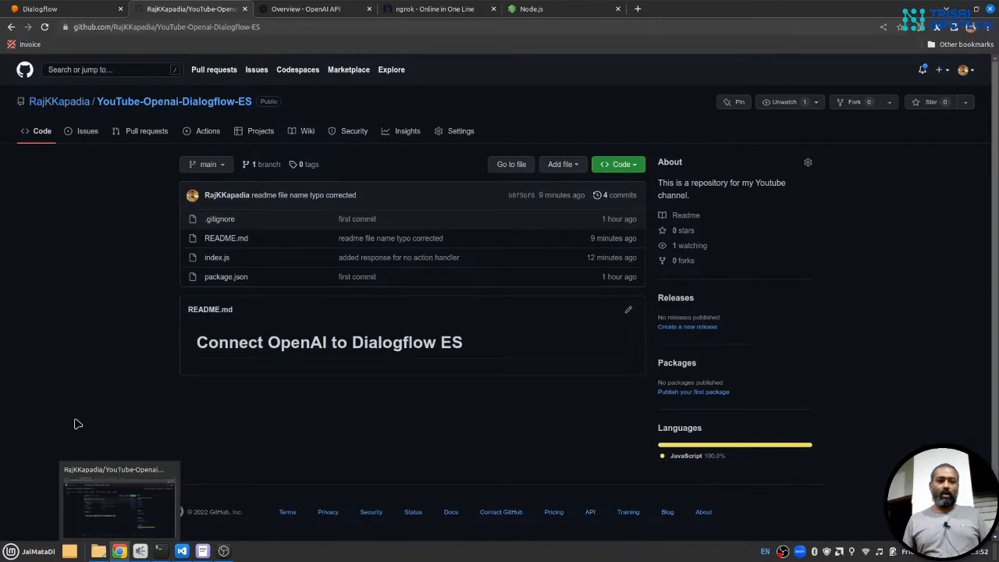
Turn on the Fulfillment webhook with the ngrok URL plus /dialogflow and save
{"action": "left_click", "coordinate": [39, 9]}
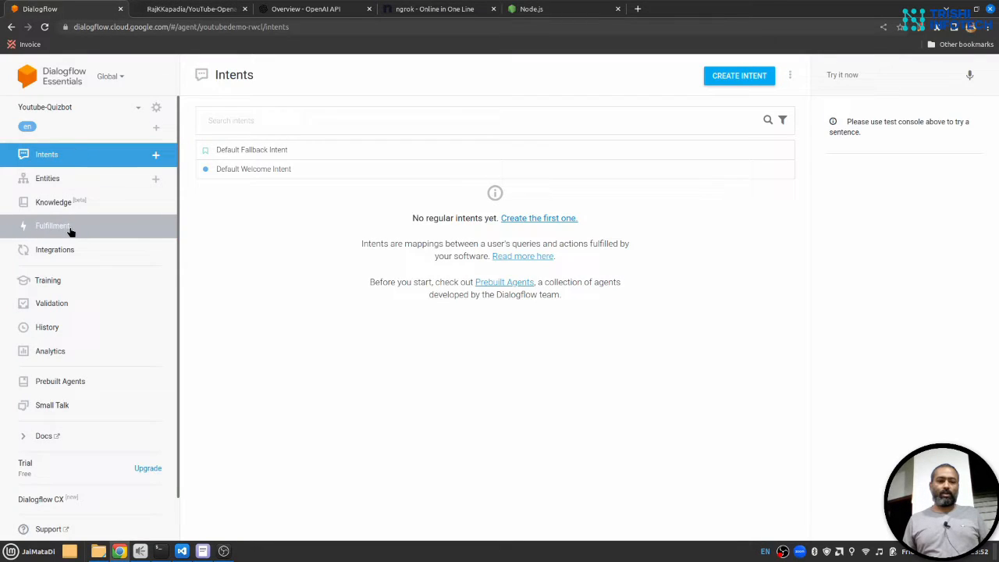
{"action": "left_click", "coordinate": [53, 225]}
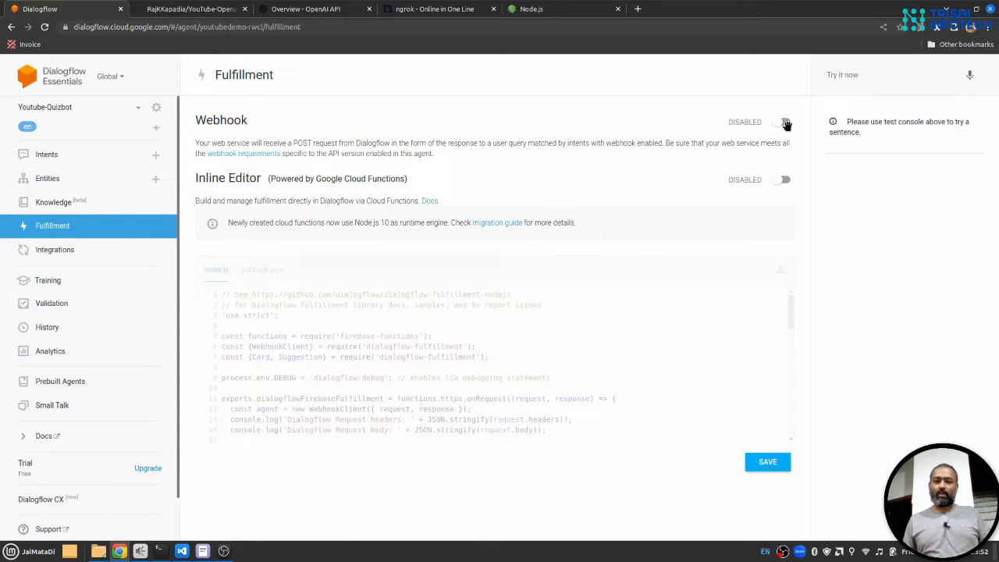
{"action": "left_click", "coordinate": [785, 123]}
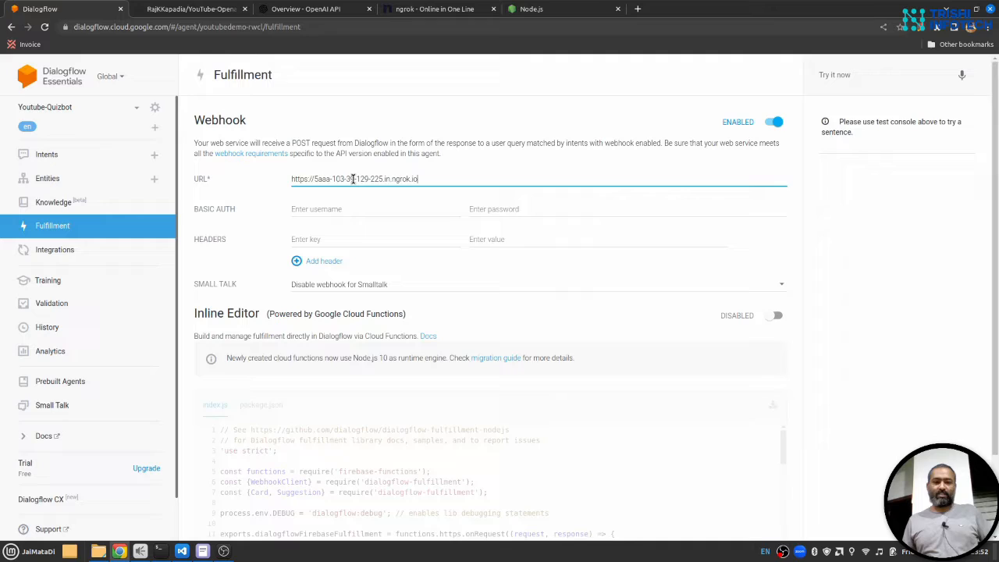
{"action": "type", "text": "/dialogflow"}
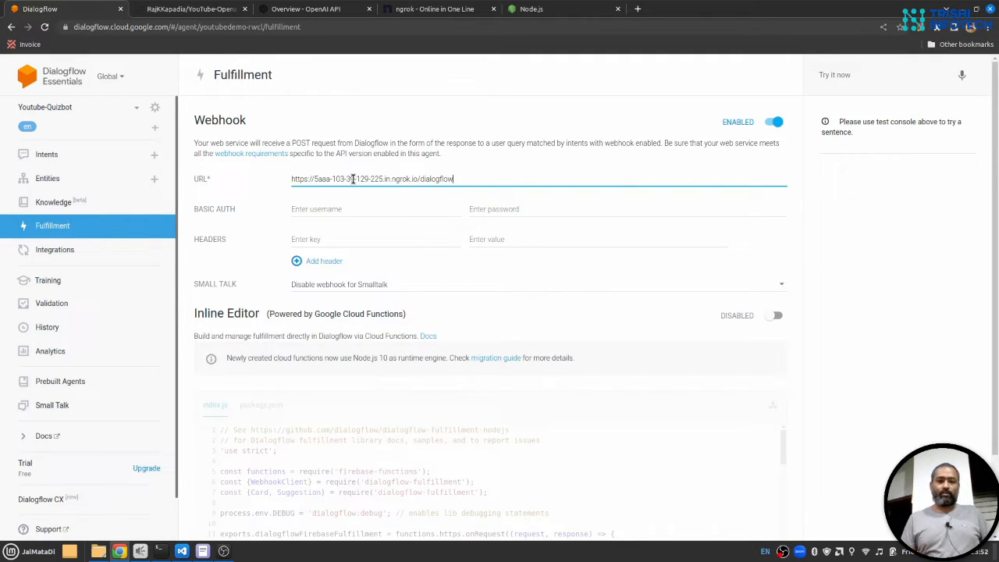
{"action": "scroll", "scroll_direction": "down", "scroll_amount": 3}
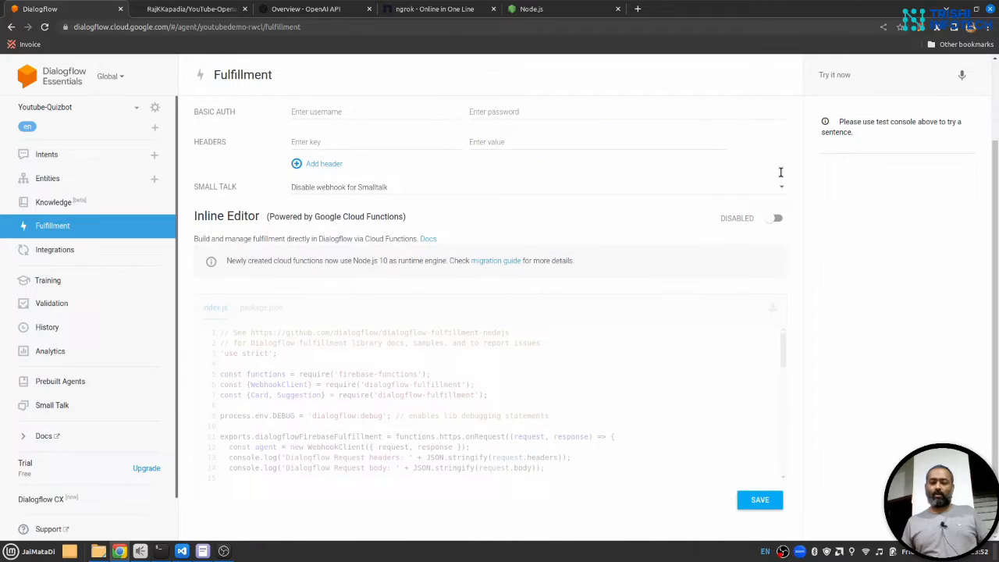
{"action": "left_click", "coordinate": [760, 499]}
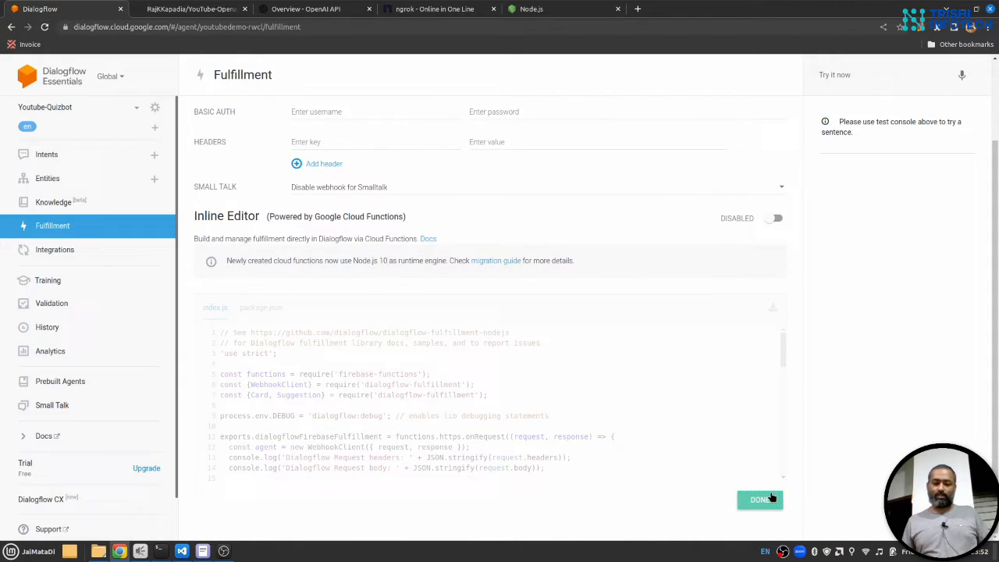
{"action": "mouse_move", "coordinate": [164, 311]}
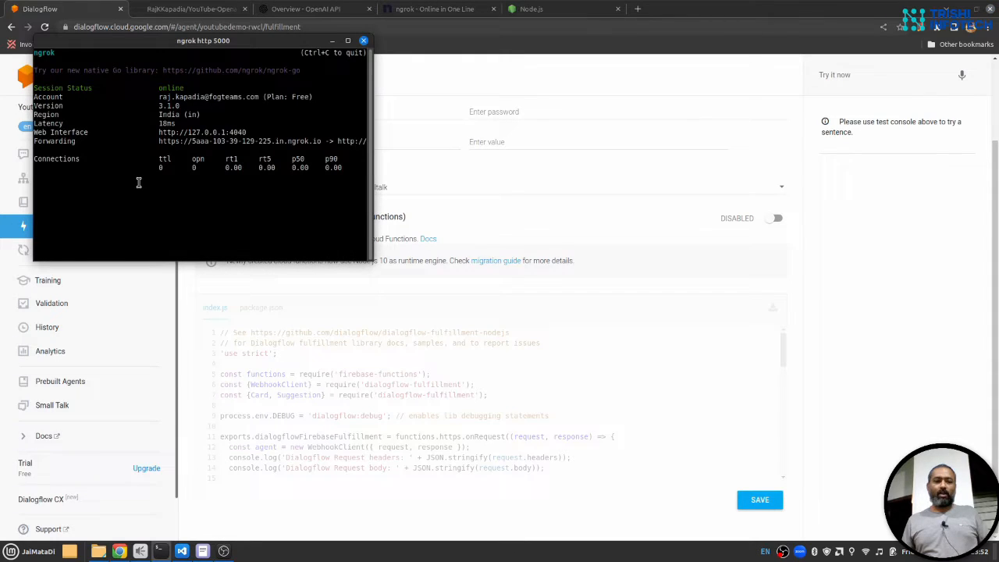
{"action": "mouse_move", "coordinate": [822, 331]}
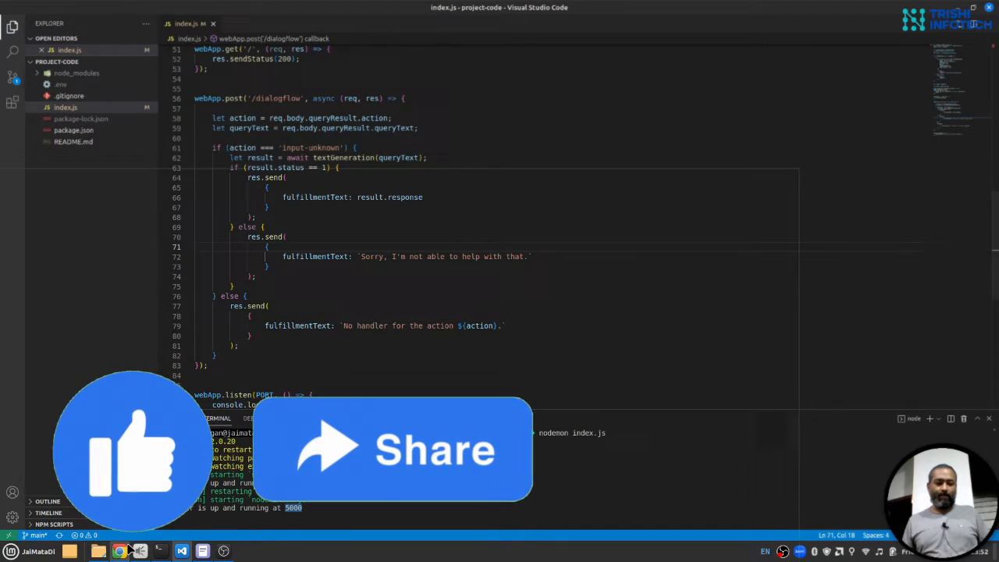
Send 'hi' in Try it now, then ask 'what is sos?' and select the fallback reply
{"action": "left_click", "coordinate": [119, 551]}
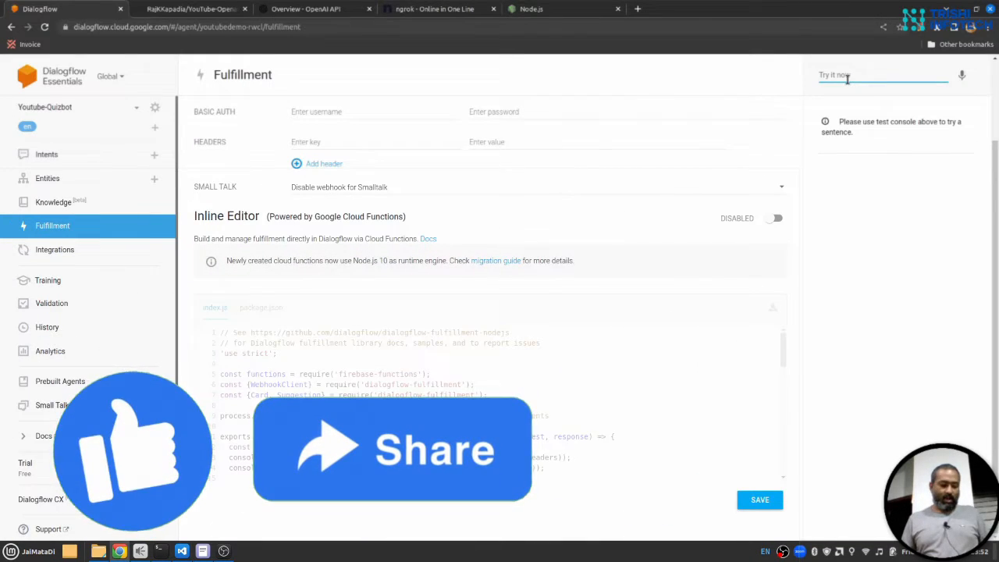
{"action": "type", "text": "hi"}
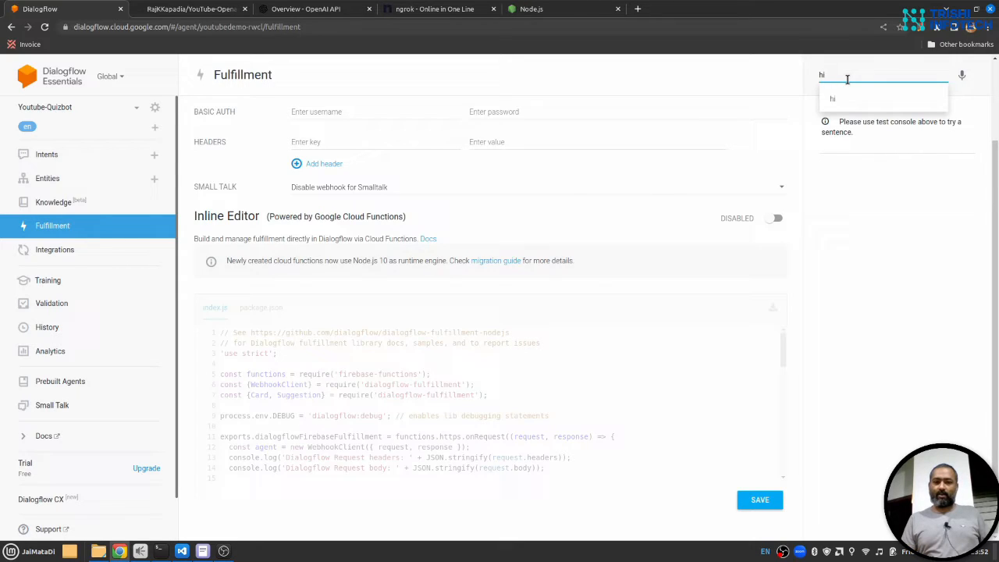
{"action": "key", "text": "Return"}
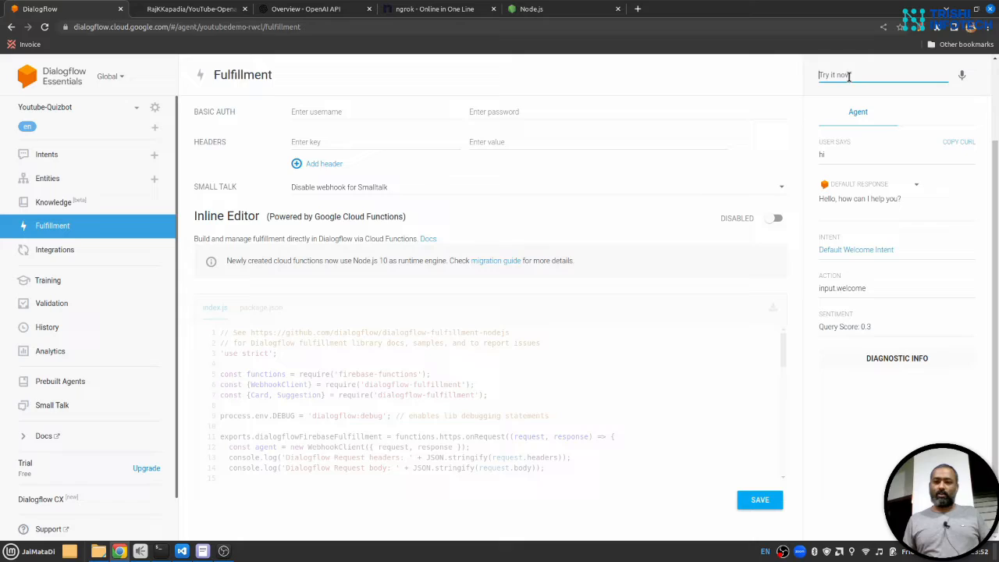
{"action": "type", "text": "wh"}
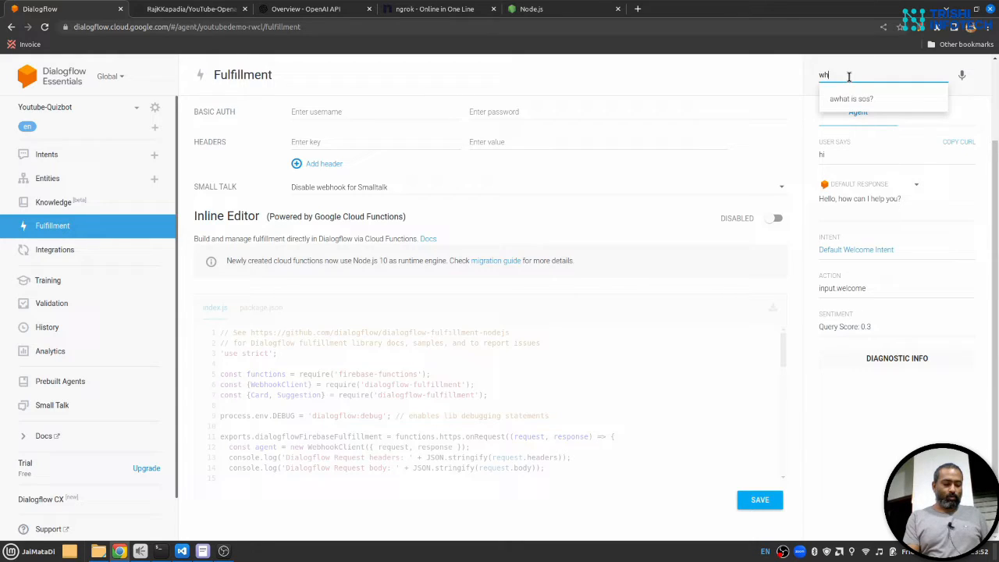
{"action": "type", "text": "at"}
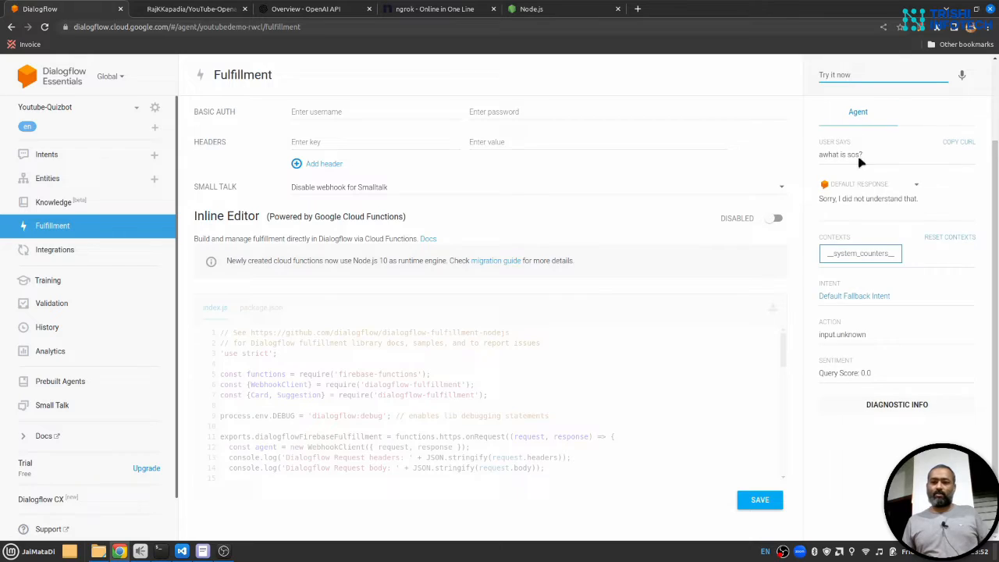
{"action": "double_click", "coordinate": [868, 198]}
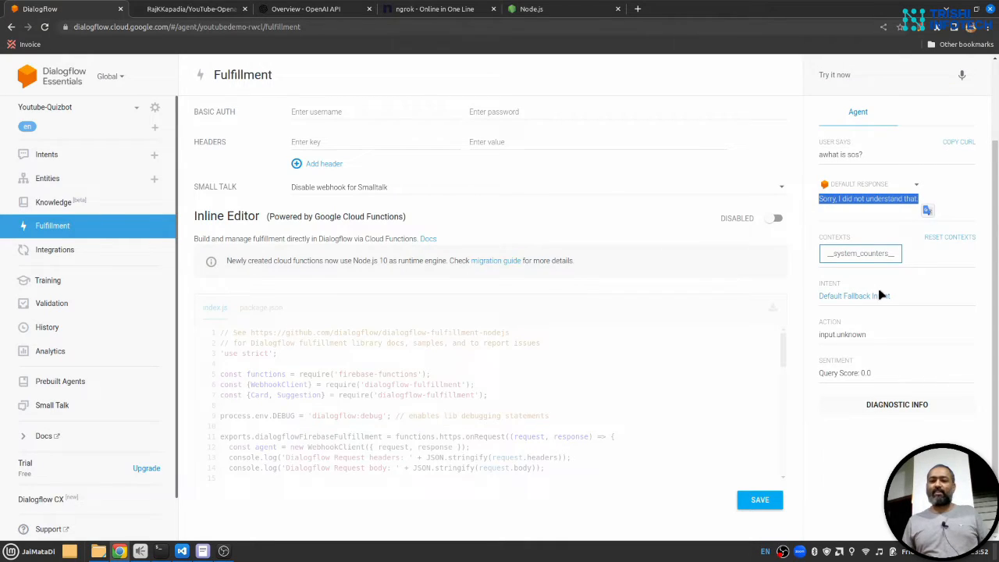
{"action": "mouse_move", "coordinate": [853, 295]}
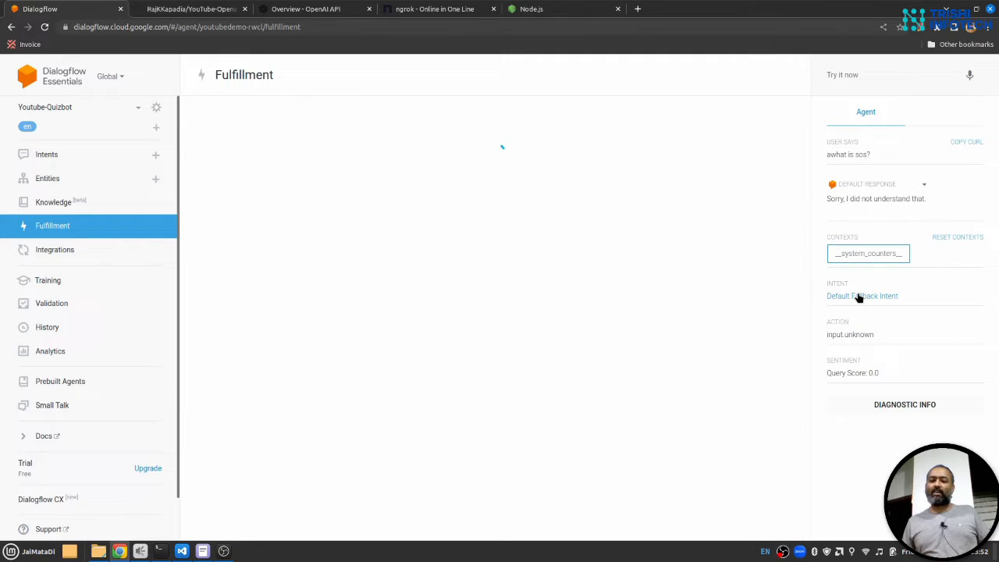
Remove the fallback text response, enable its webhook call, and select the input.unknown action
{"action": "left_click", "coordinate": [861, 295]}
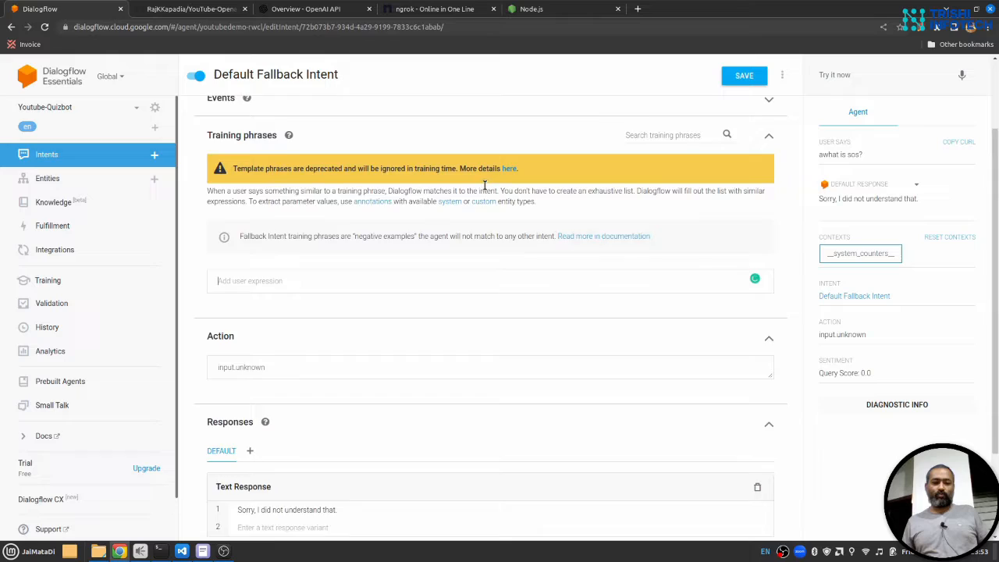
{"action": "scroll", "scroll_direction": "down", "scroll_amount": 3}
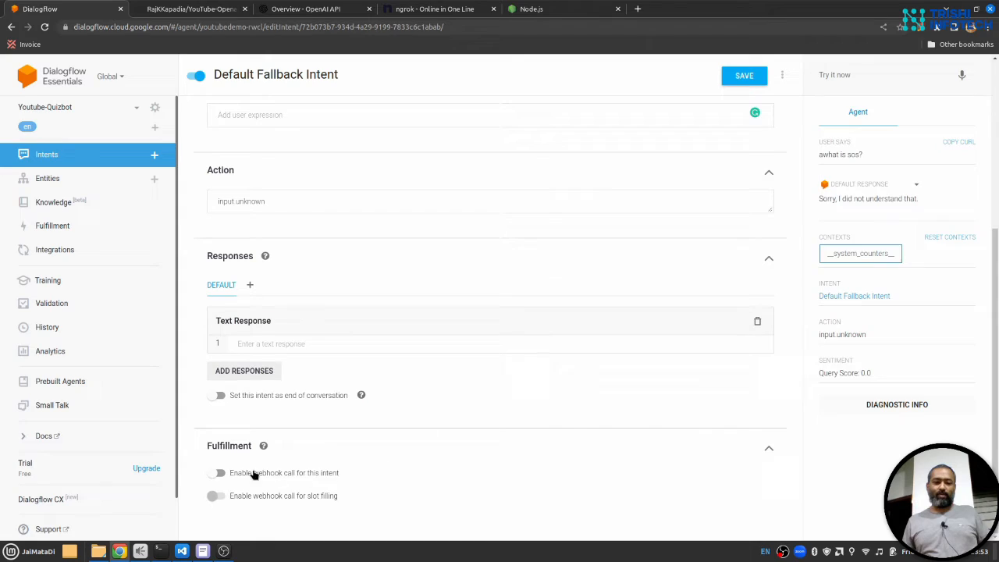
{"action": "left_click", "coordinate": [216, 472]}
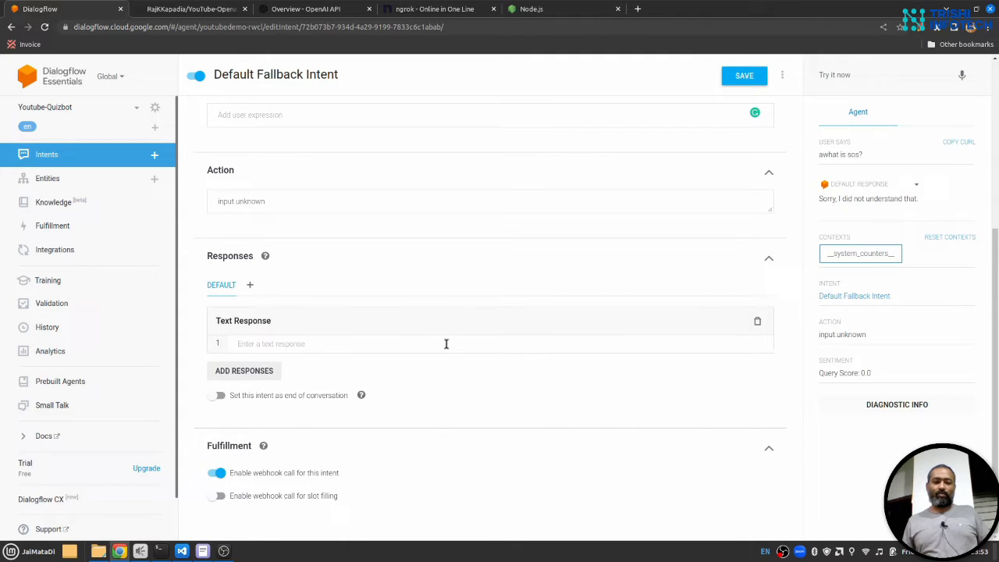
{"action": "scroll", "scroll_direction": "up", "scroll_amount": 3}
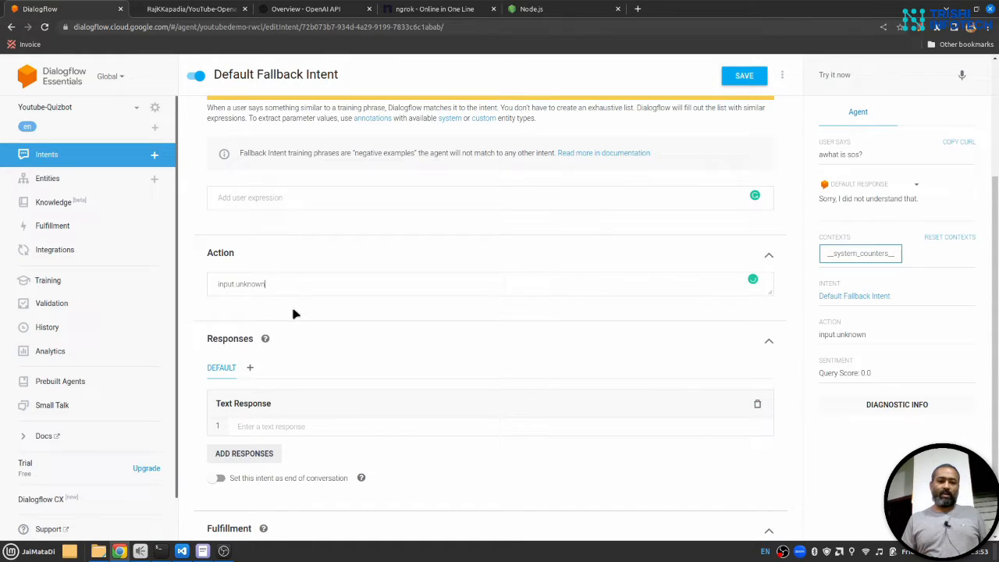
{"action": "triple_click", "coordinate": [240, 283]}
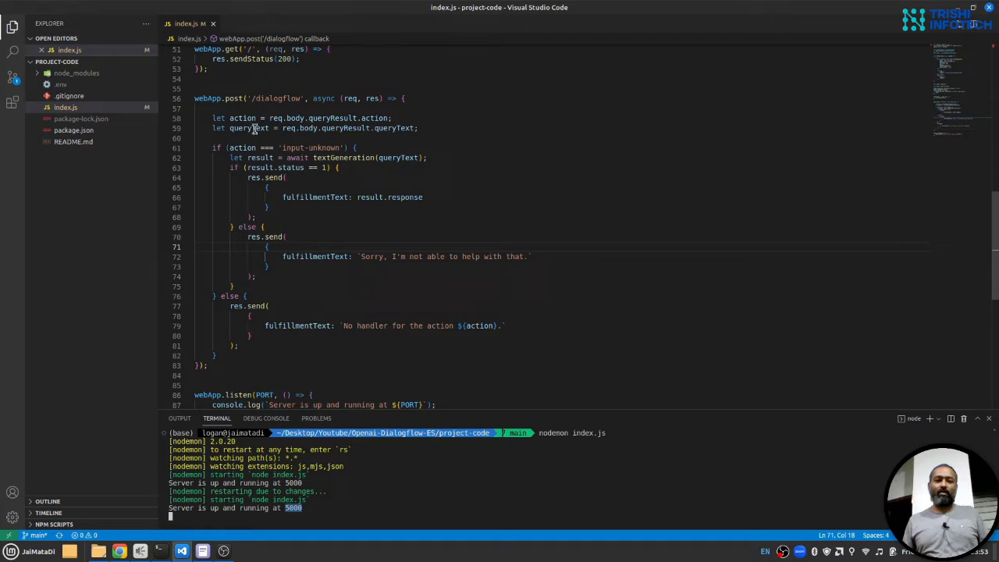
Change the index.js action check to 'input.unknown' and save the file
{"action": "double_click", "coordinate": [248, 128]}
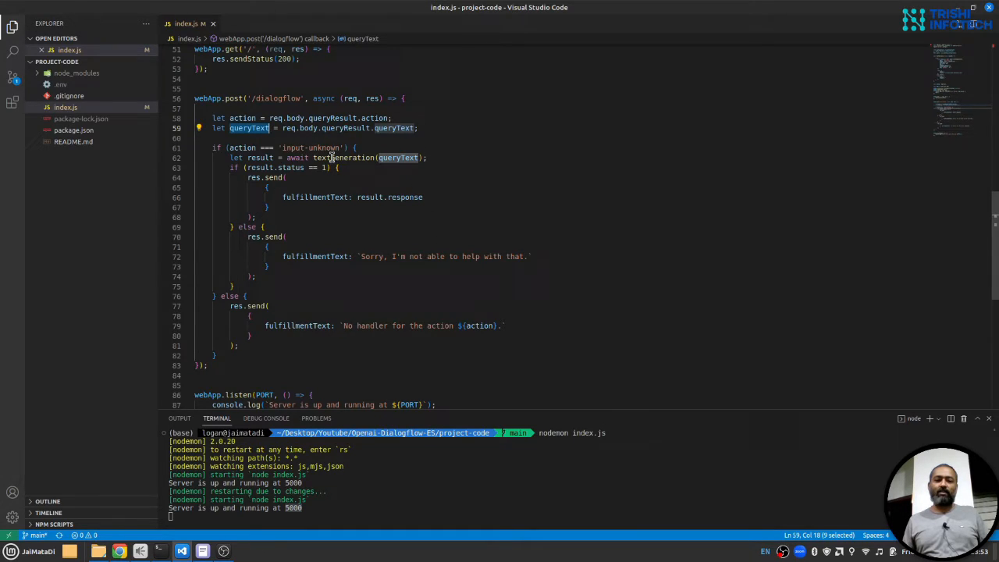
{"action": "mouse_move", "coordinate": [349, 157]}
{"action": "type", "text": "."}
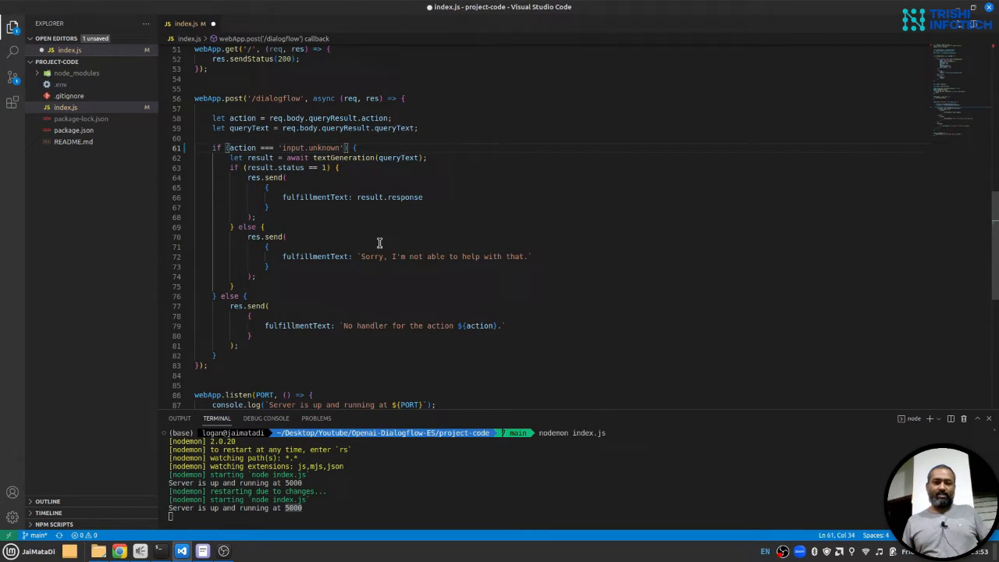
{"action": "key", "text": "ctrl+s"}
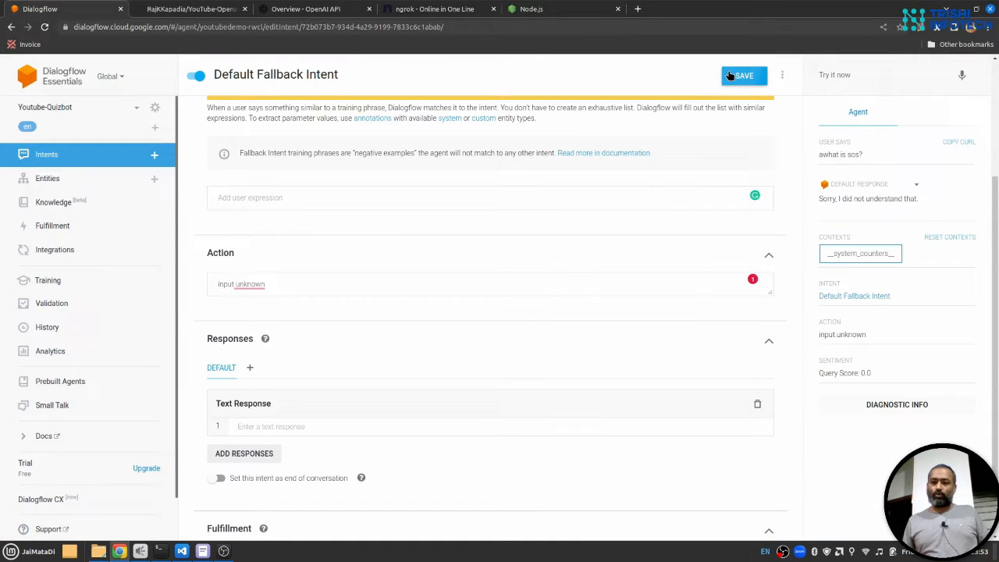
Save the fallback intent and test 'what is sos?' for an OpenAI-generated answer
{"action": "left_click", "coordinate": [743, 75]}
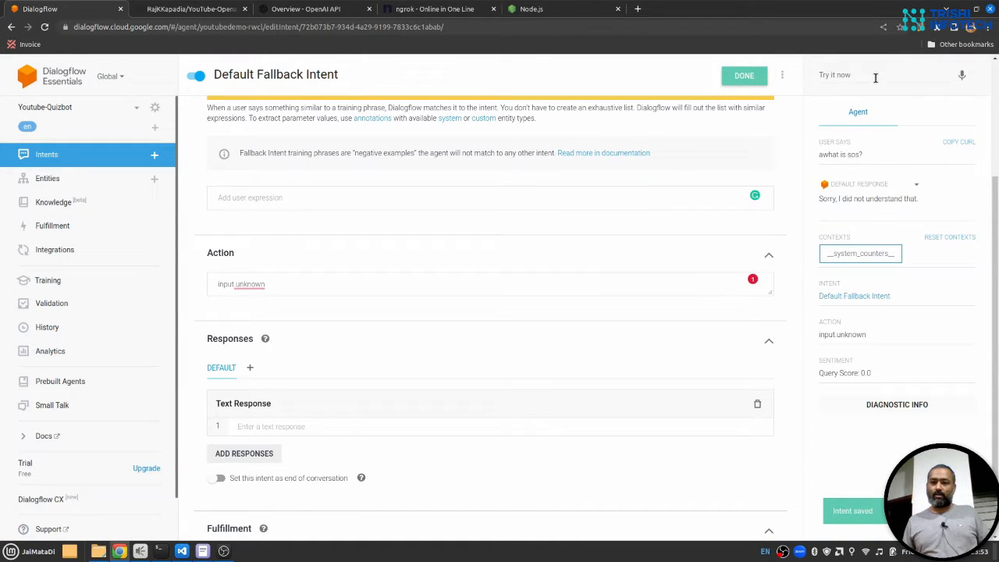
{"action": "left_click", "coordinate": [874, 75]}
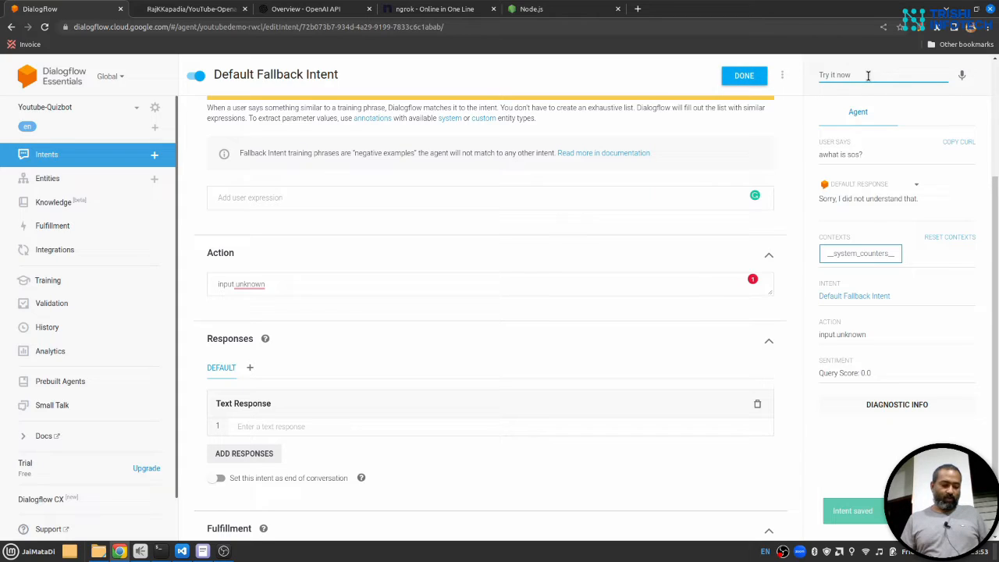
{"action": "type", "text": "awhat is sos?"}
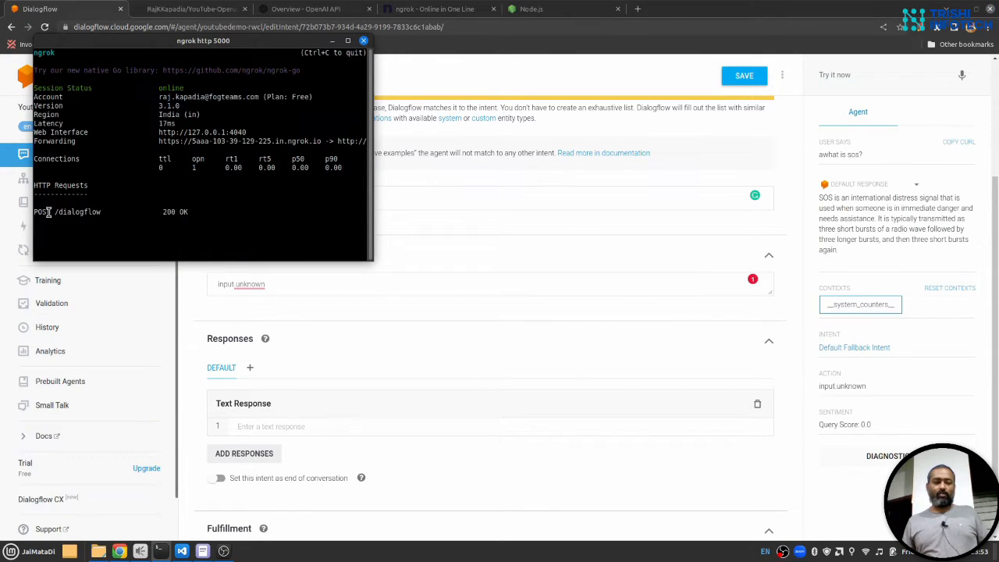
{"action": "mouse_move", "coordinate": [76, 216]}
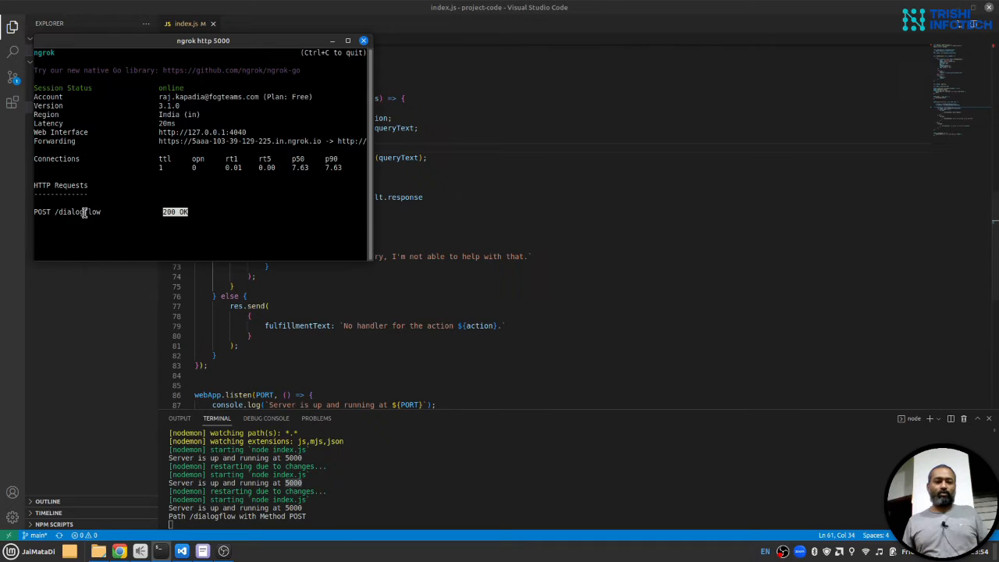
{"action": "left_click", "coordinate": [39, 9]}
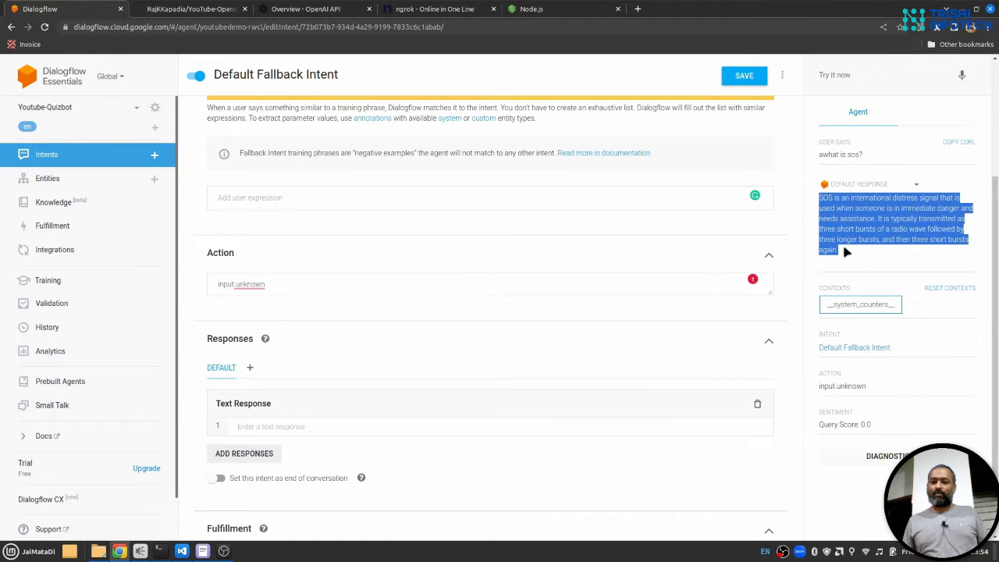
{"action": "left_click", "coordinate": [882, 74]}
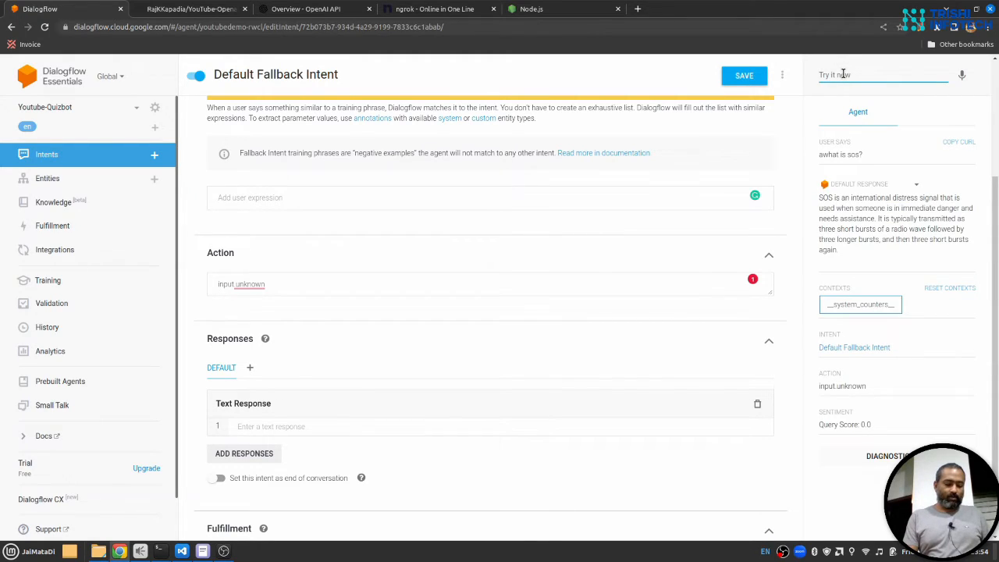
Ask the agent how to enable Wi-Fi on an Android phone
{"action": "type", "text": "hd"}
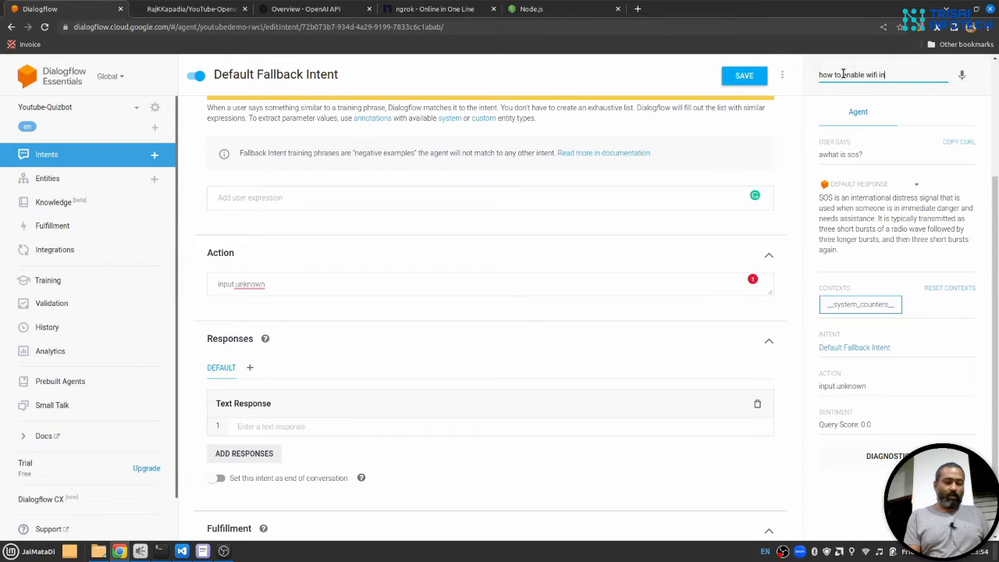
{"action": "type", "text": "androi"}
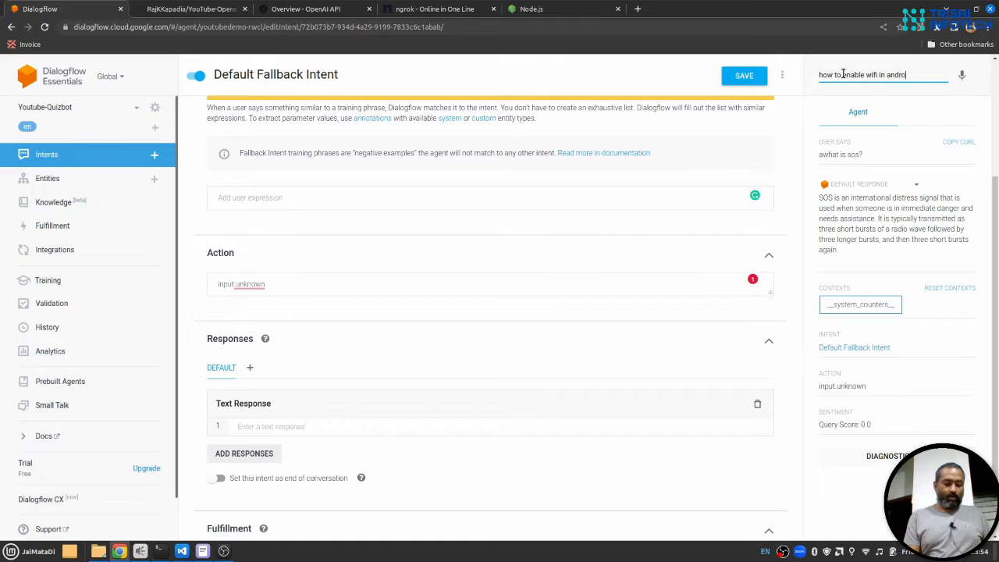
{"action": "type", "text": "phone"}
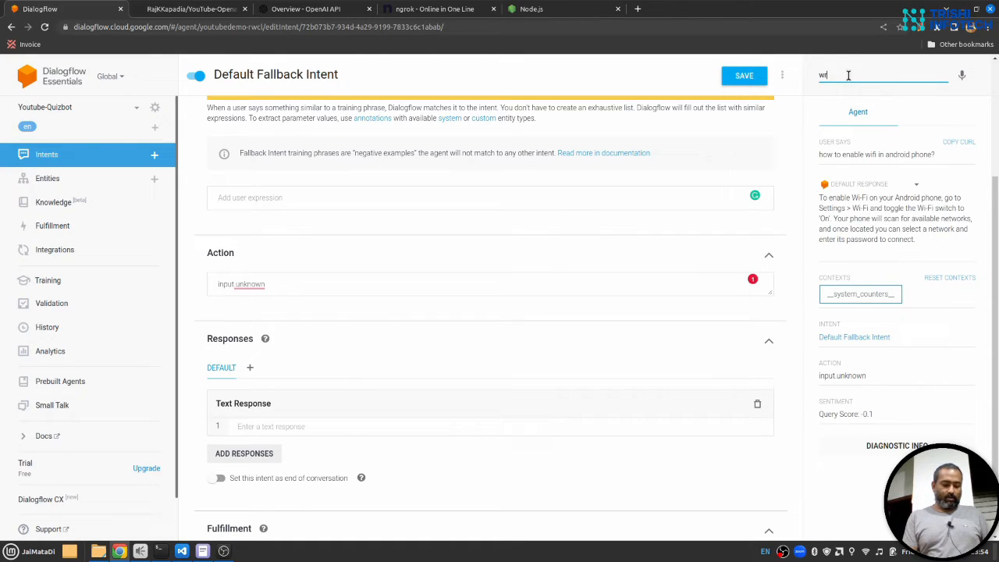
Request a two-line poem, highlight the generated reply, and open the Integrations page
{"action": "type", "text": "write a n"}
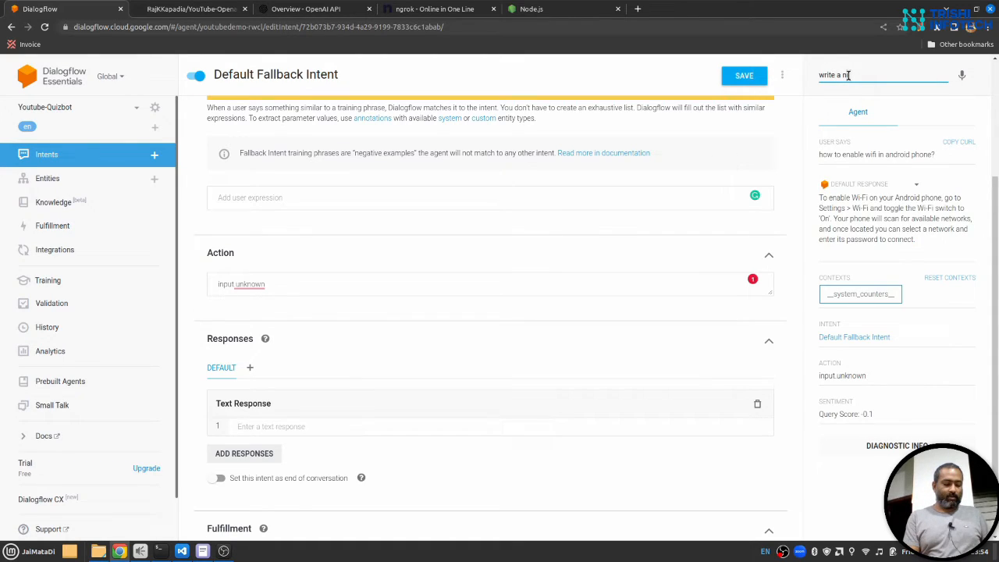
{"action": "type", "text": "two"}
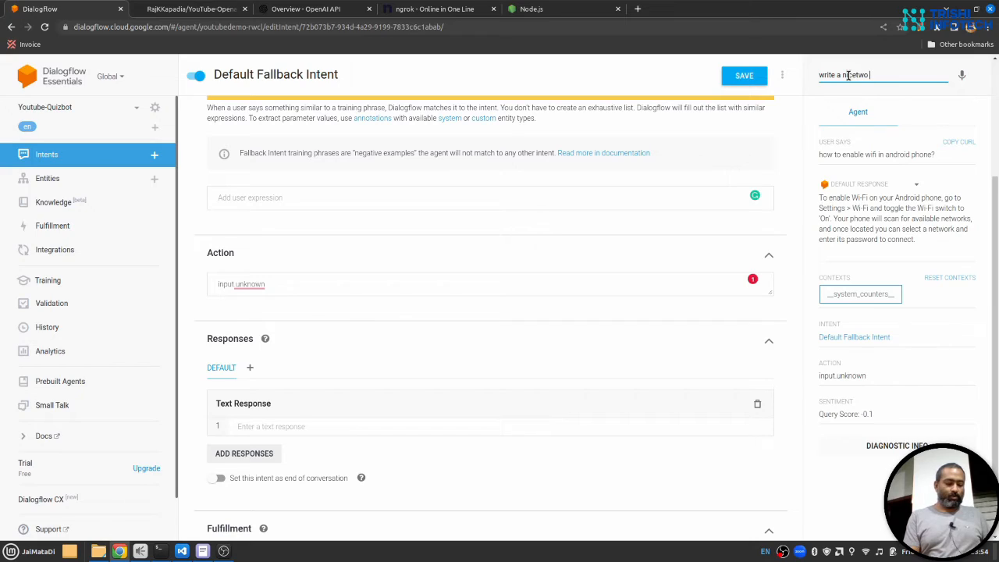
{"action": "type", "text": "line poe"}
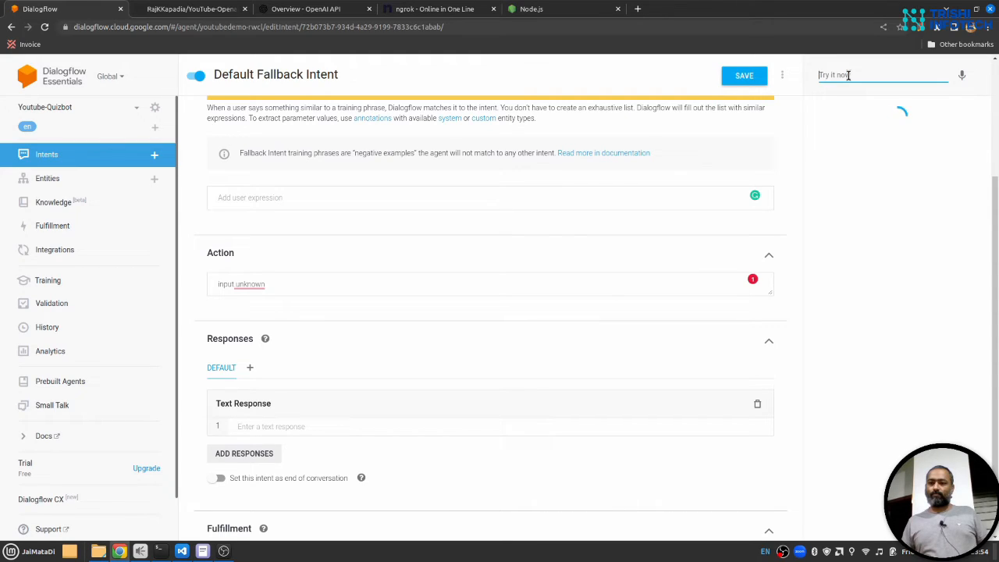
{"action": "key", "text": "Return"}
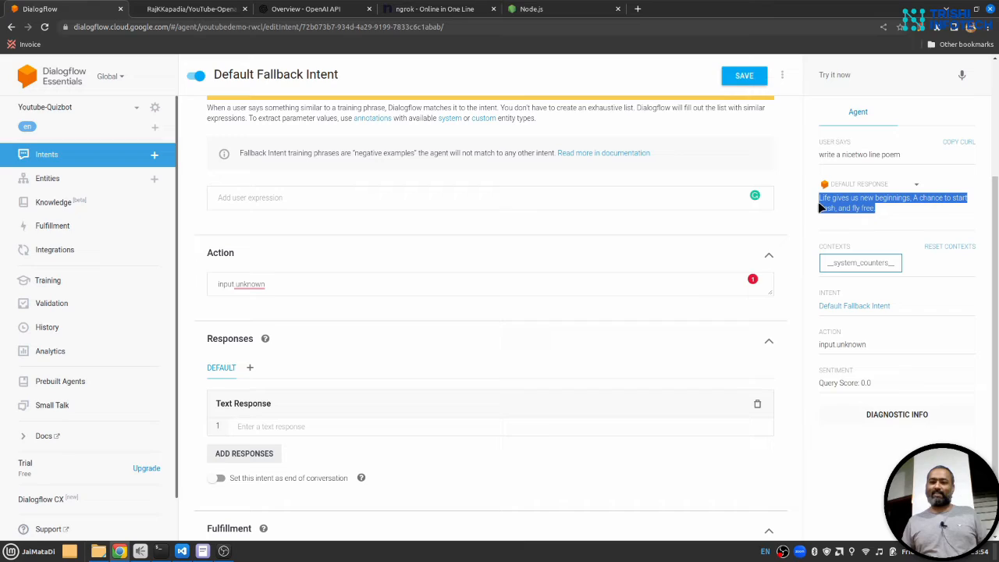
{"action": "left_click", "coordinate": [868, 212]}
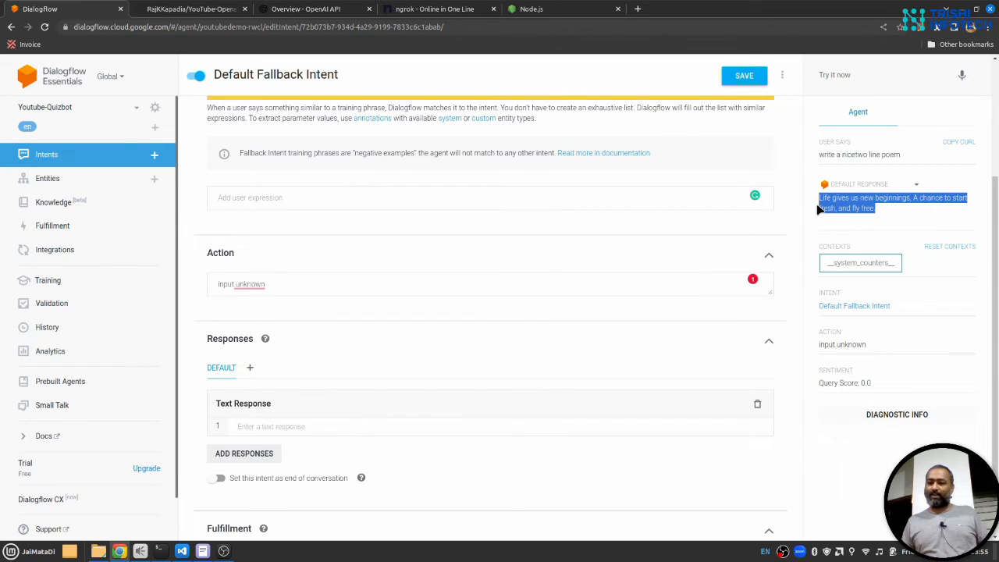
{"action": "left_click", "coordinate": [54, 250]}
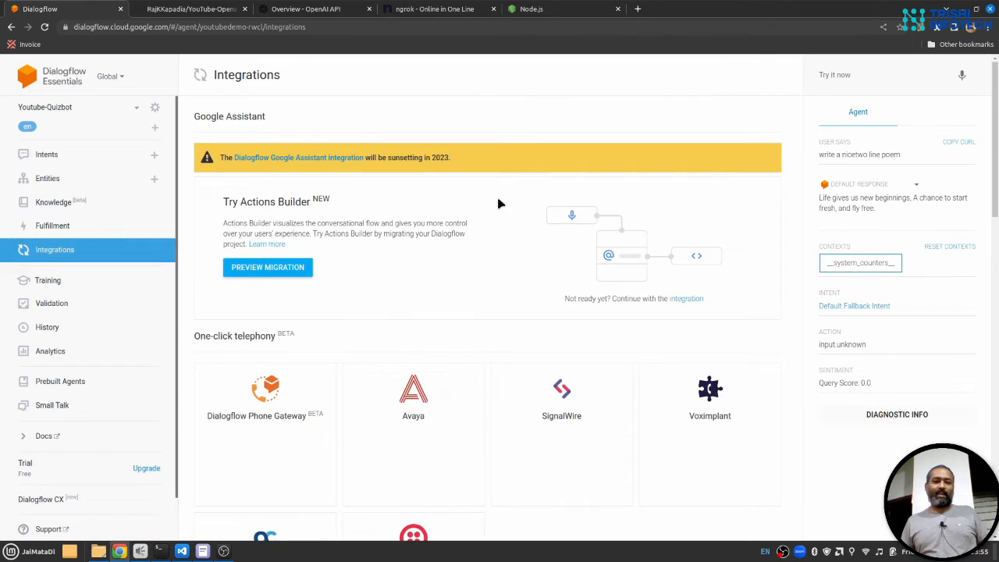
Browse the Integrations page, return to the Intents list, then switch to the GitHub repository tab
{"action": "scroll", "scroll_direction": "down", "scroll_amount": 3}
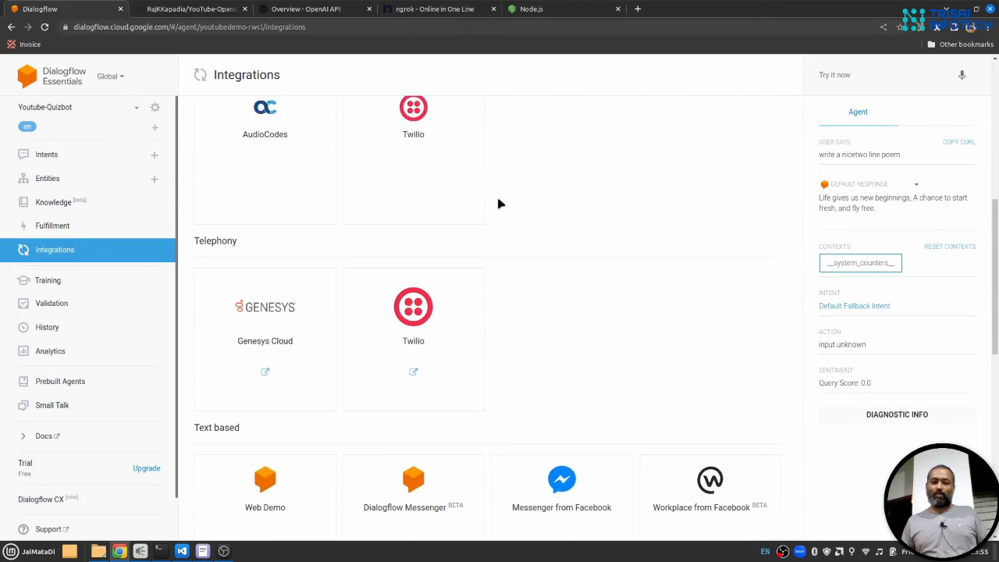
{"action": "scroll", "scroll_direction": "up", "scroll_amount": 3}
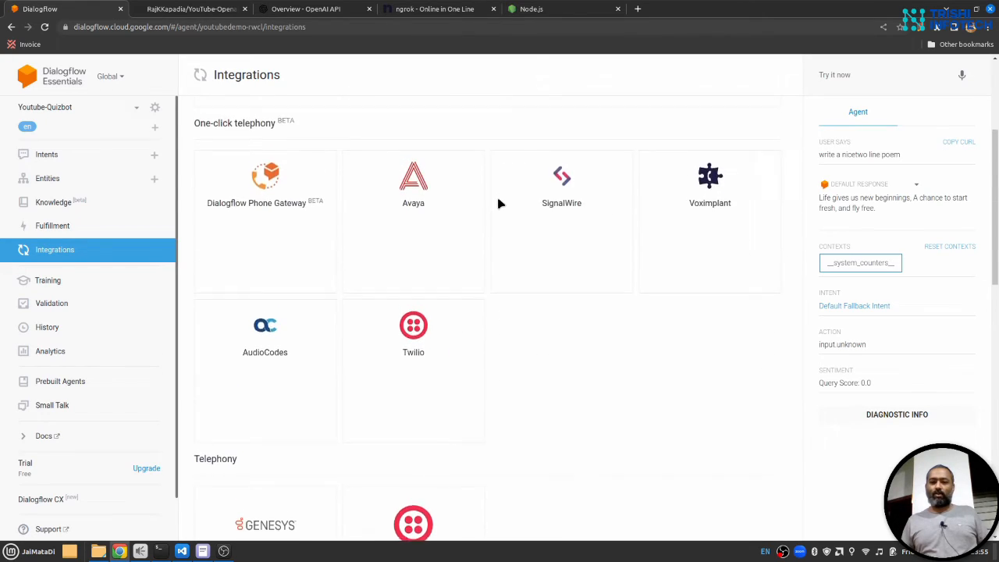
{"action": "scroll", "scroll_direction": "up", "scroll_amount": 3}
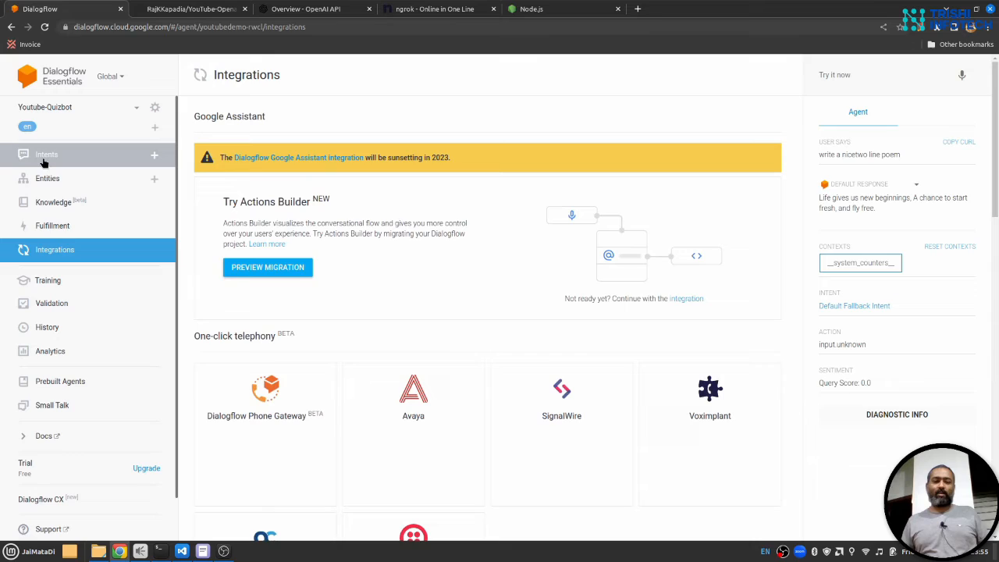
{"action": "mouse_move", "coordinate": [192, 297]}
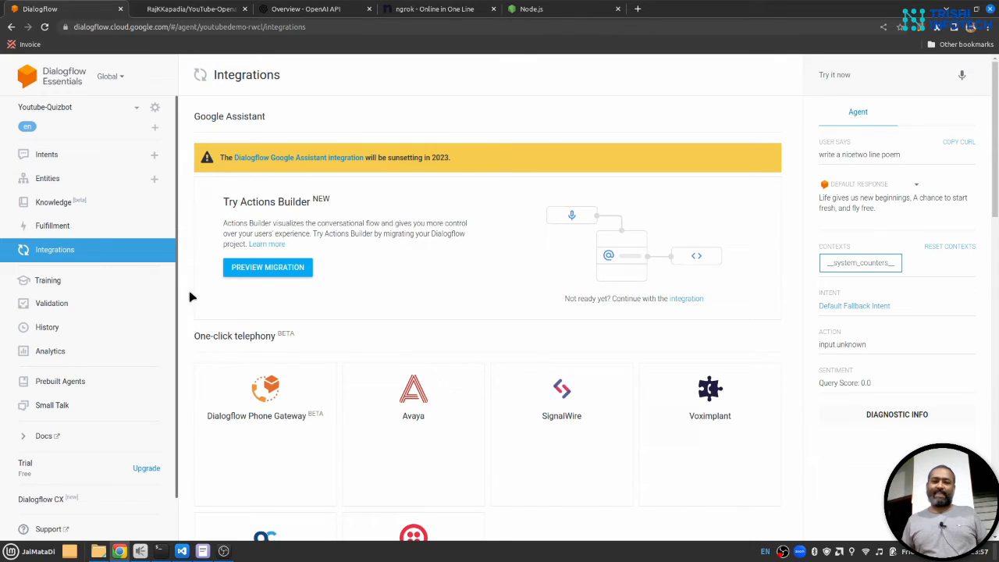
{"action": "left_click", "coordinate": [46, 153]}
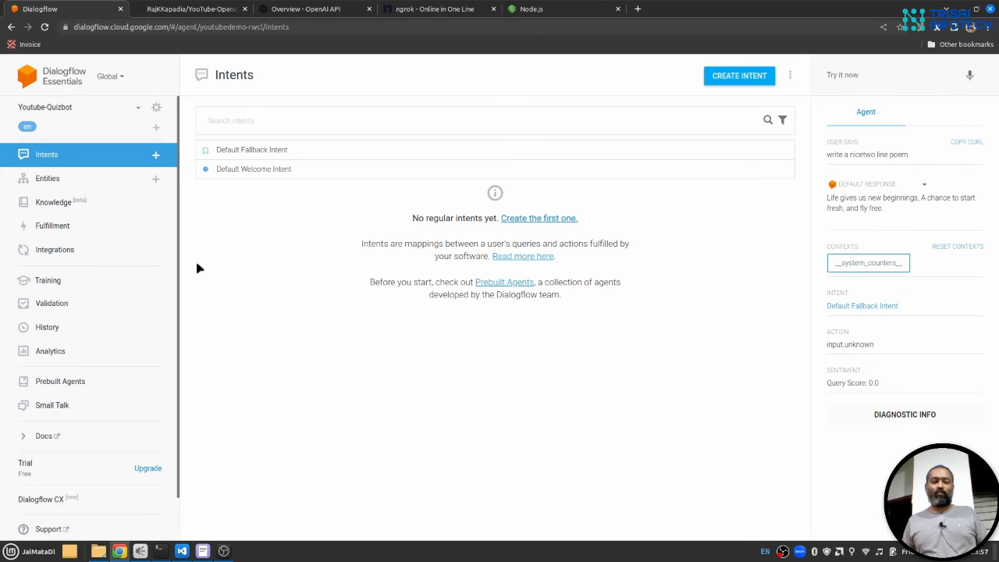
{"action": "left_click", "coordinate": [192, 9]}
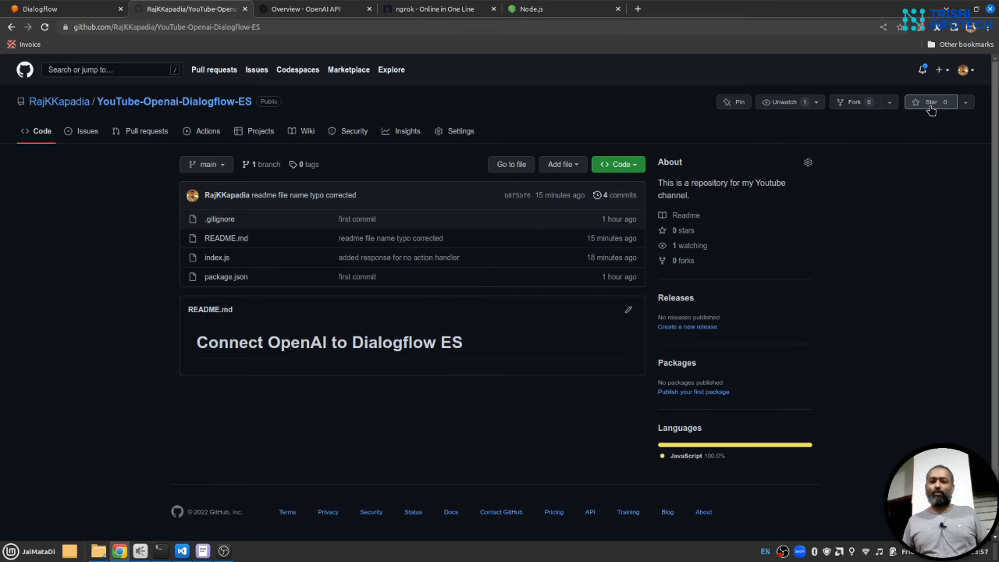
{"action": "mouse_move", "coordinate": [907, 318]}
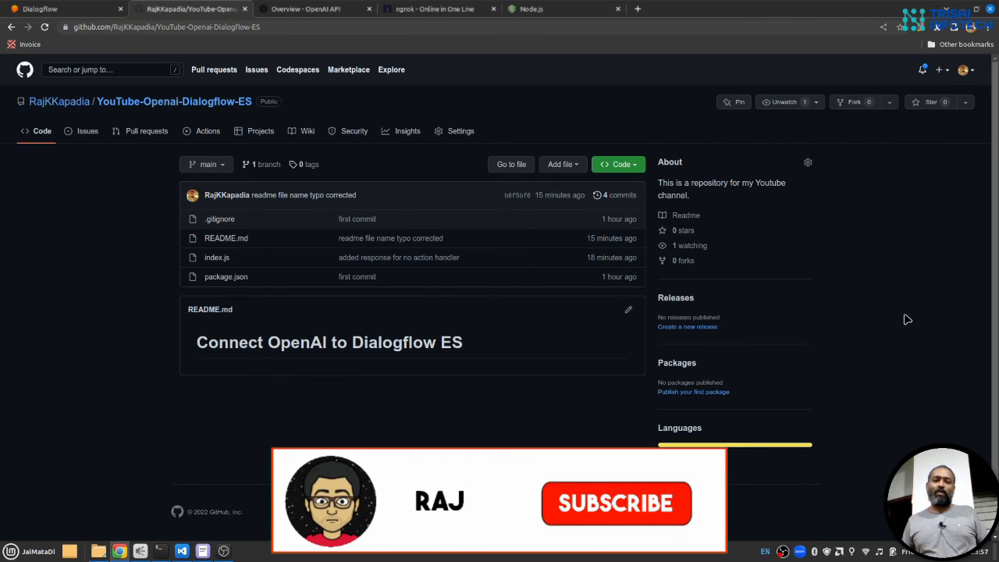
{"action": "left_click", "coordinate": [616, 503]}
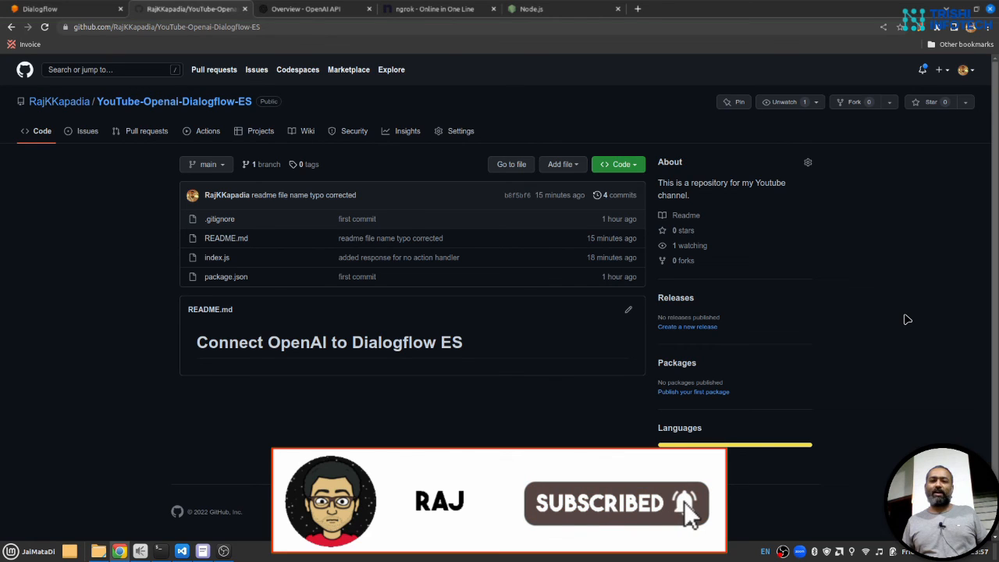